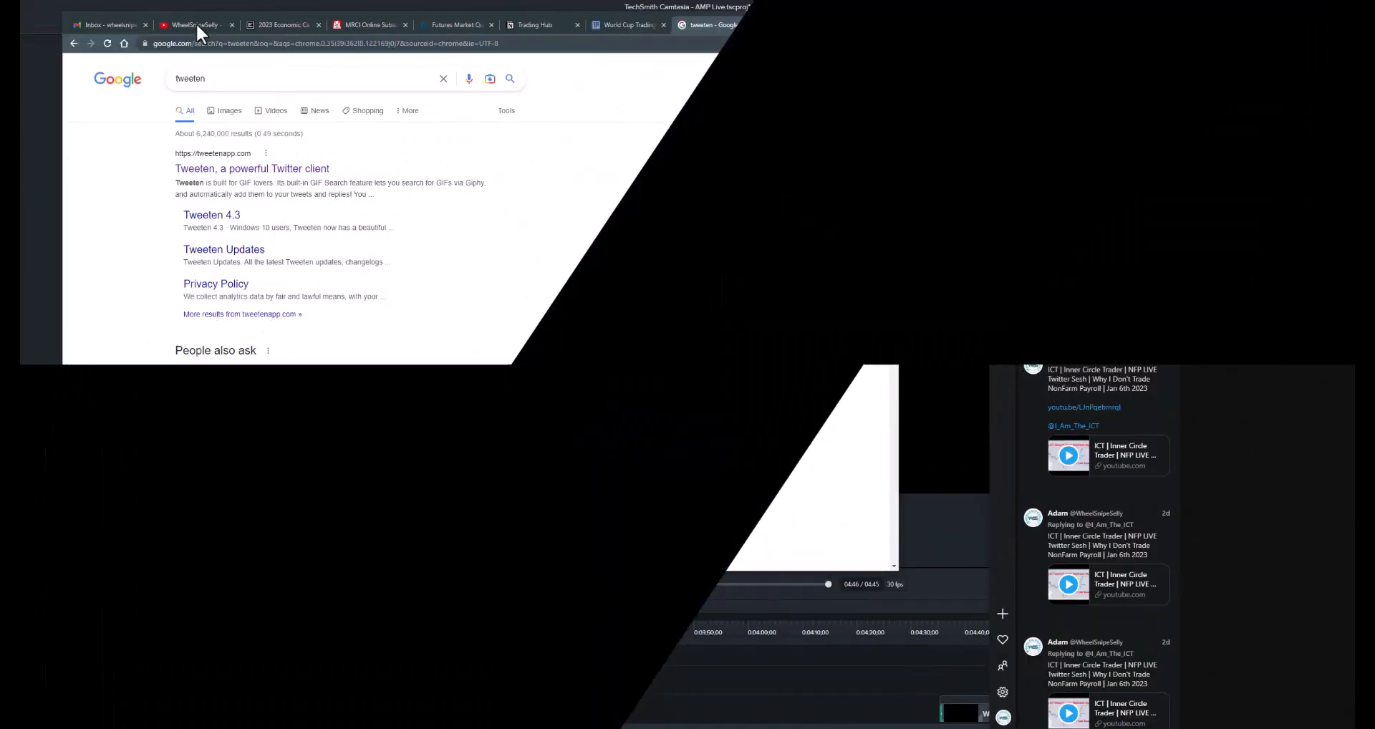
- Switch to the WheelSnipeSelly YouTube channel home page tab
left_click(193, 24)
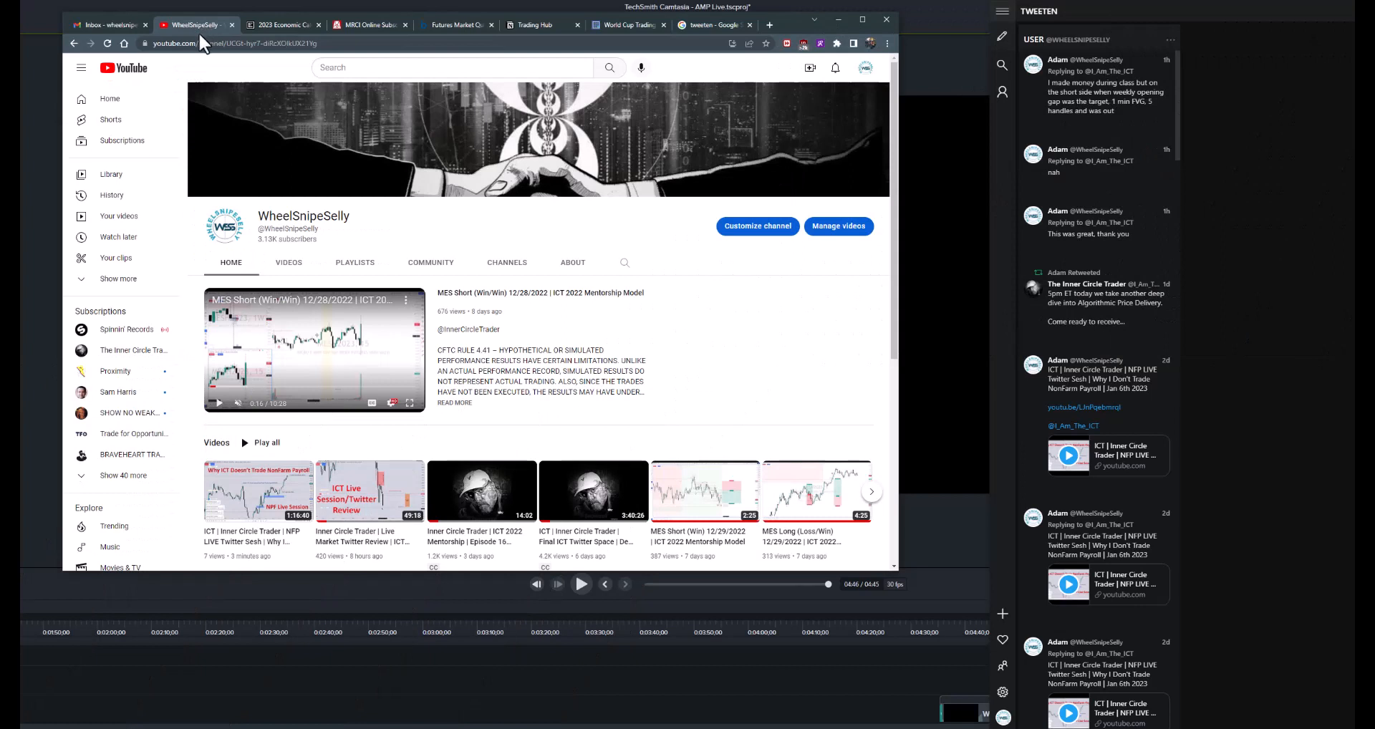
mouse_move(253, 129)
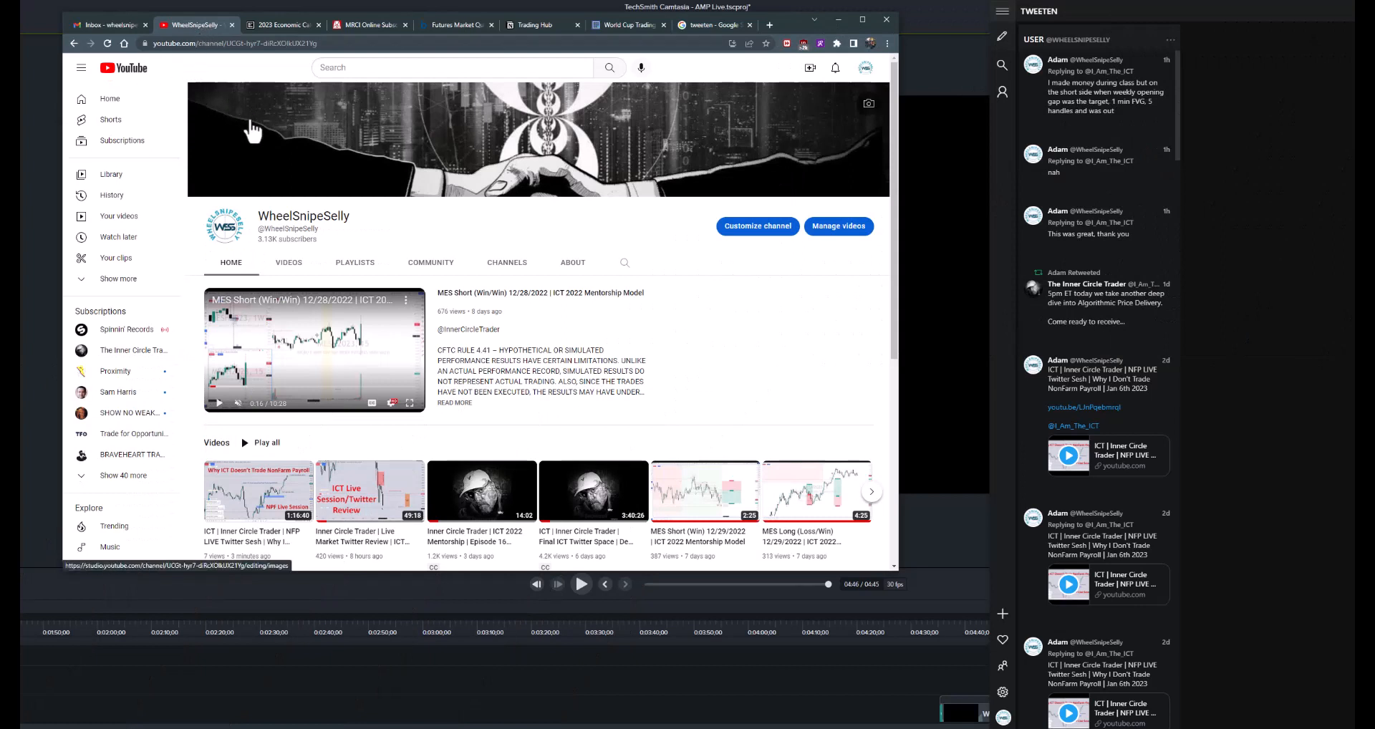
mouse_move(409, 265)
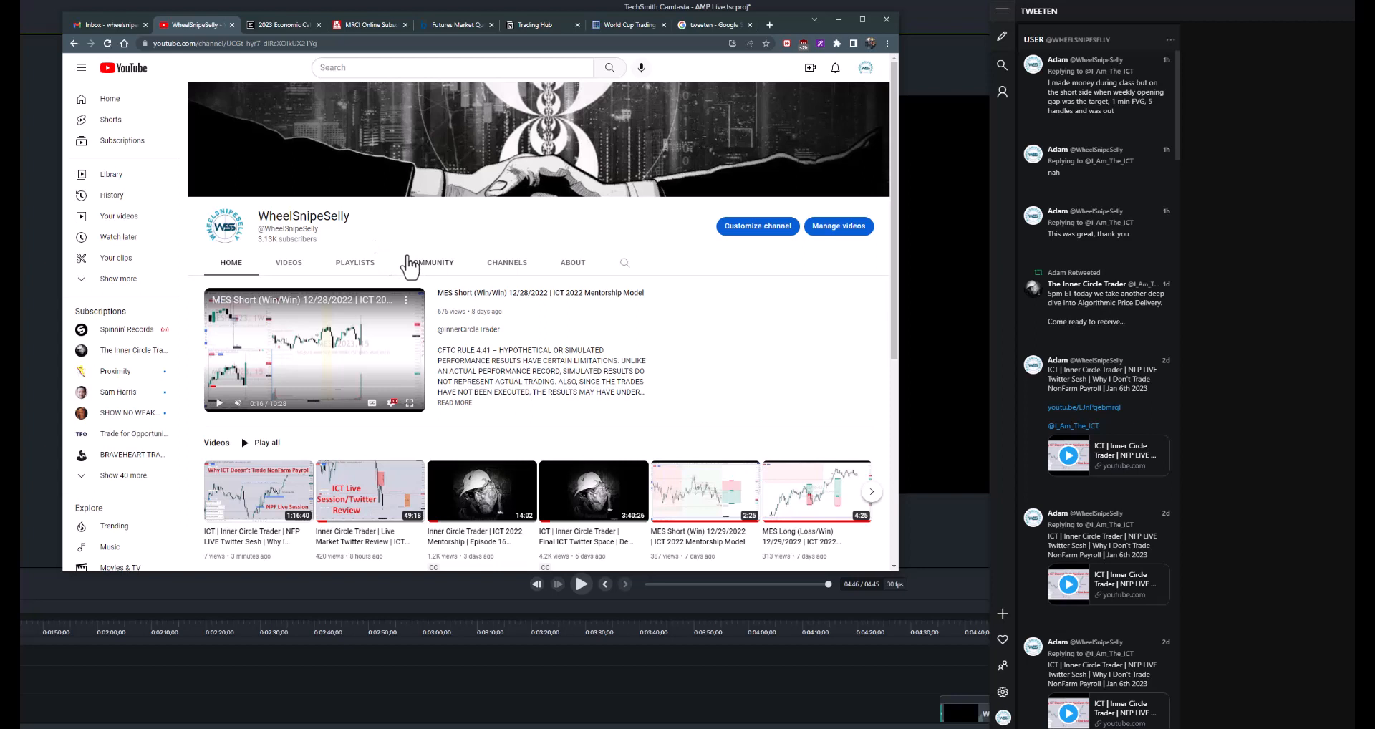
mouse_move(1042, 26)
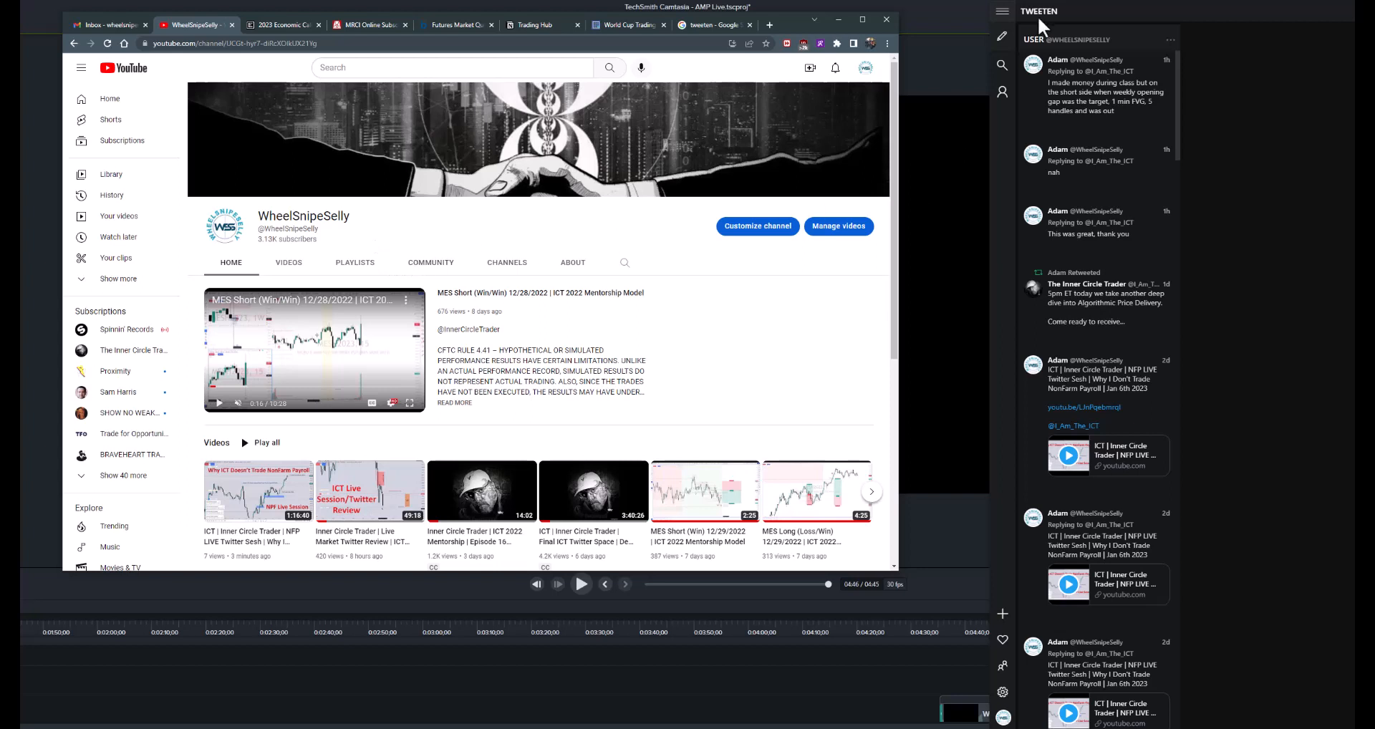
mouse_move(1060, 19)
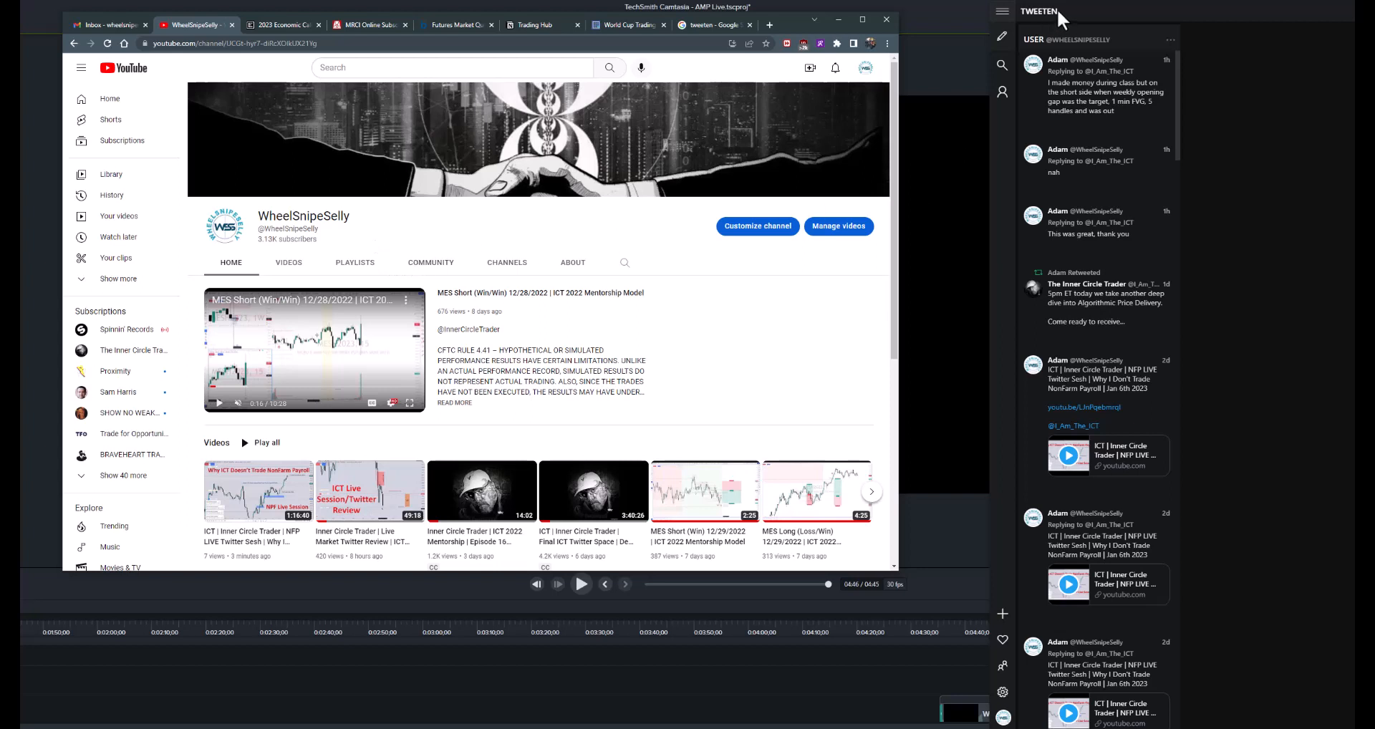
mouse_move(290, 344)
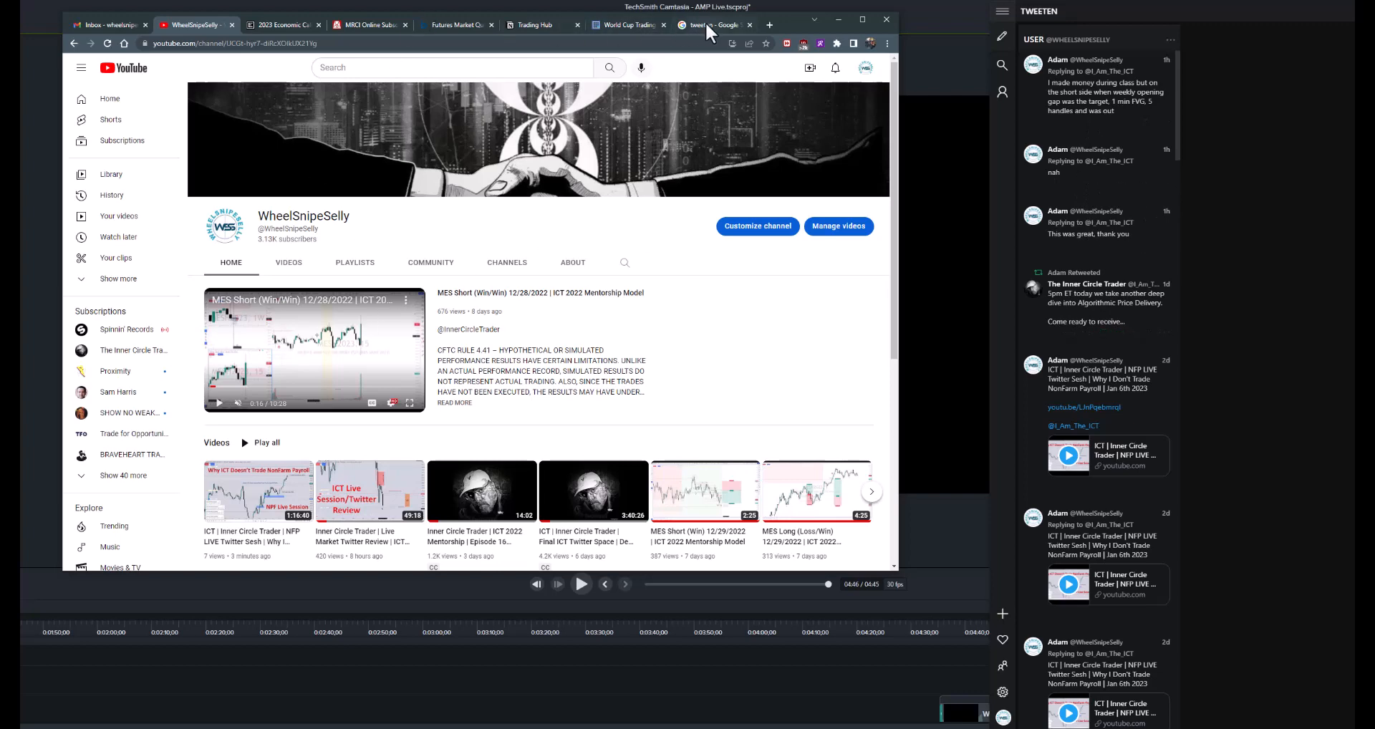
- Return to the Google search results for 'tweeten'
left_click(710, 24)
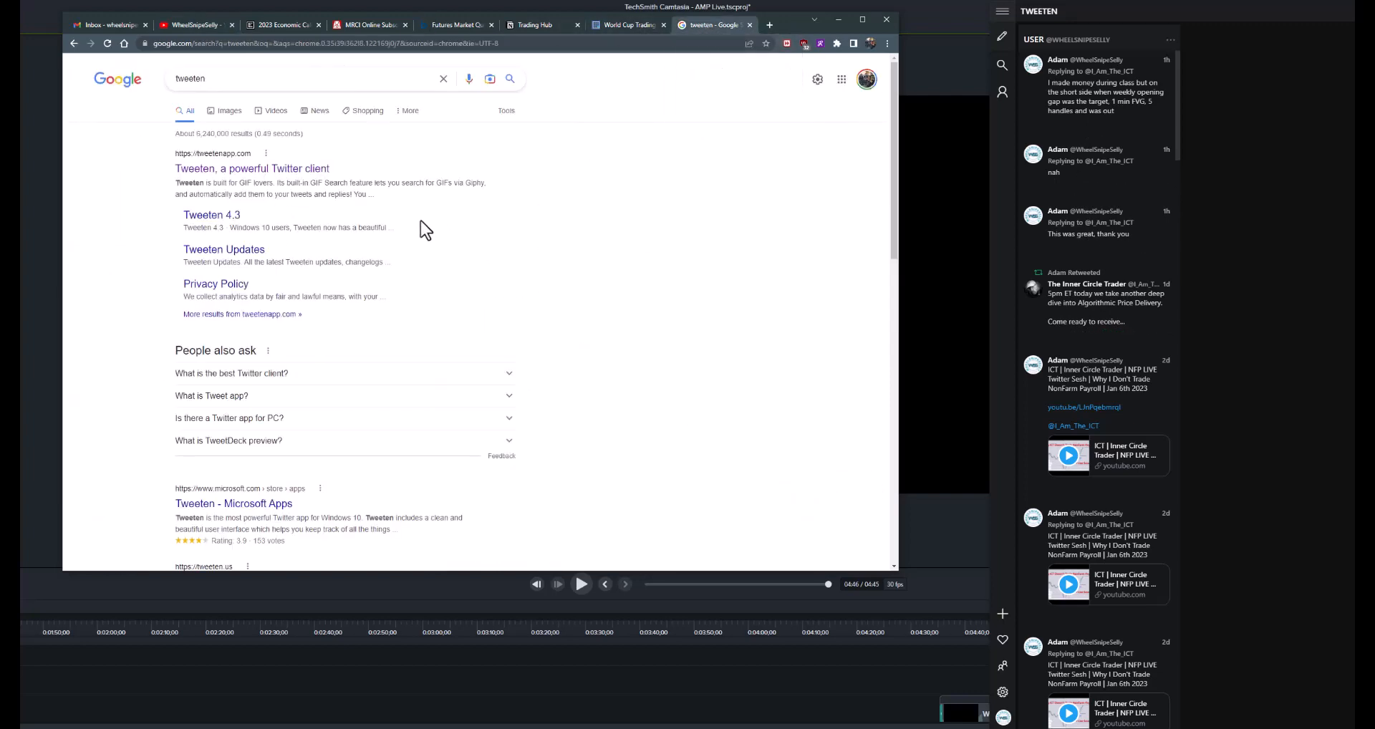
mouse_move(179, 215)
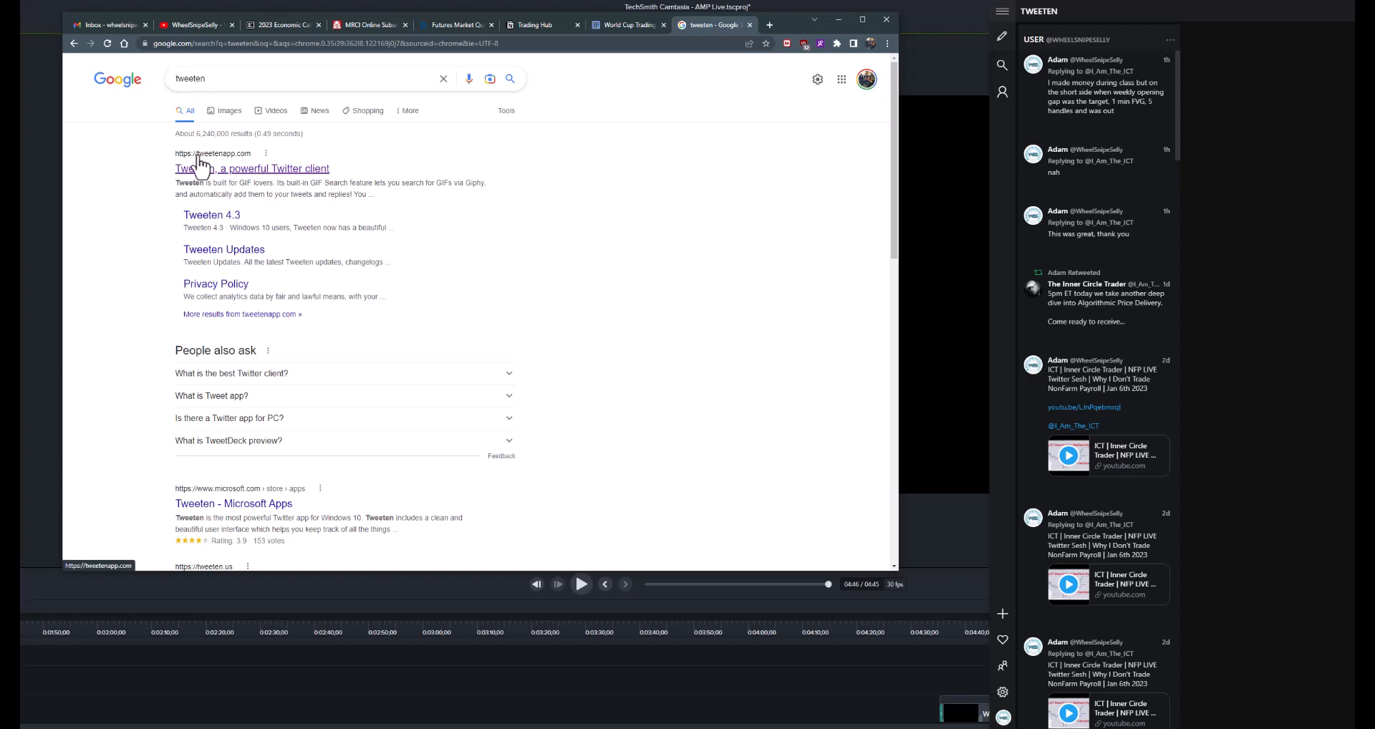
mouse_move(238, 182)
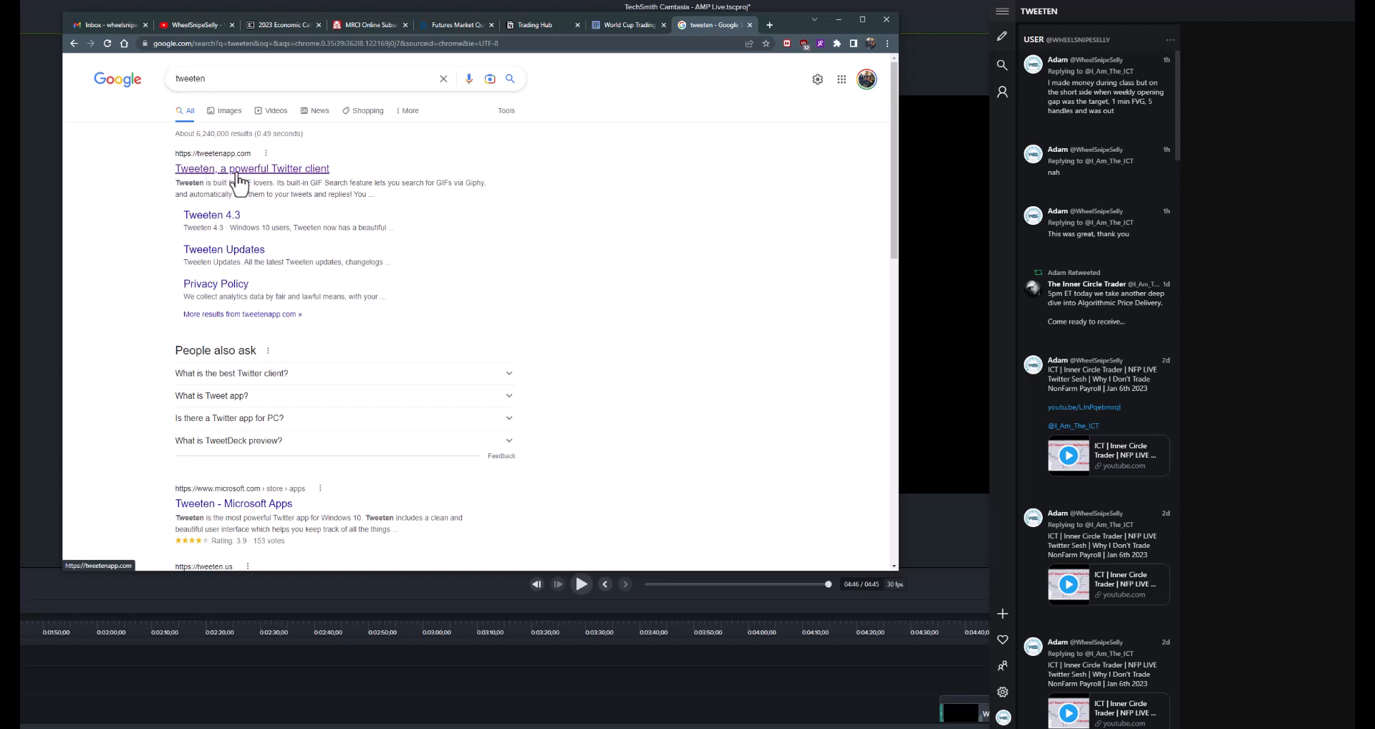
- Open the official Tweeten site and scroll through its features to the Windows/Mac downloads
left_click(252, 168)
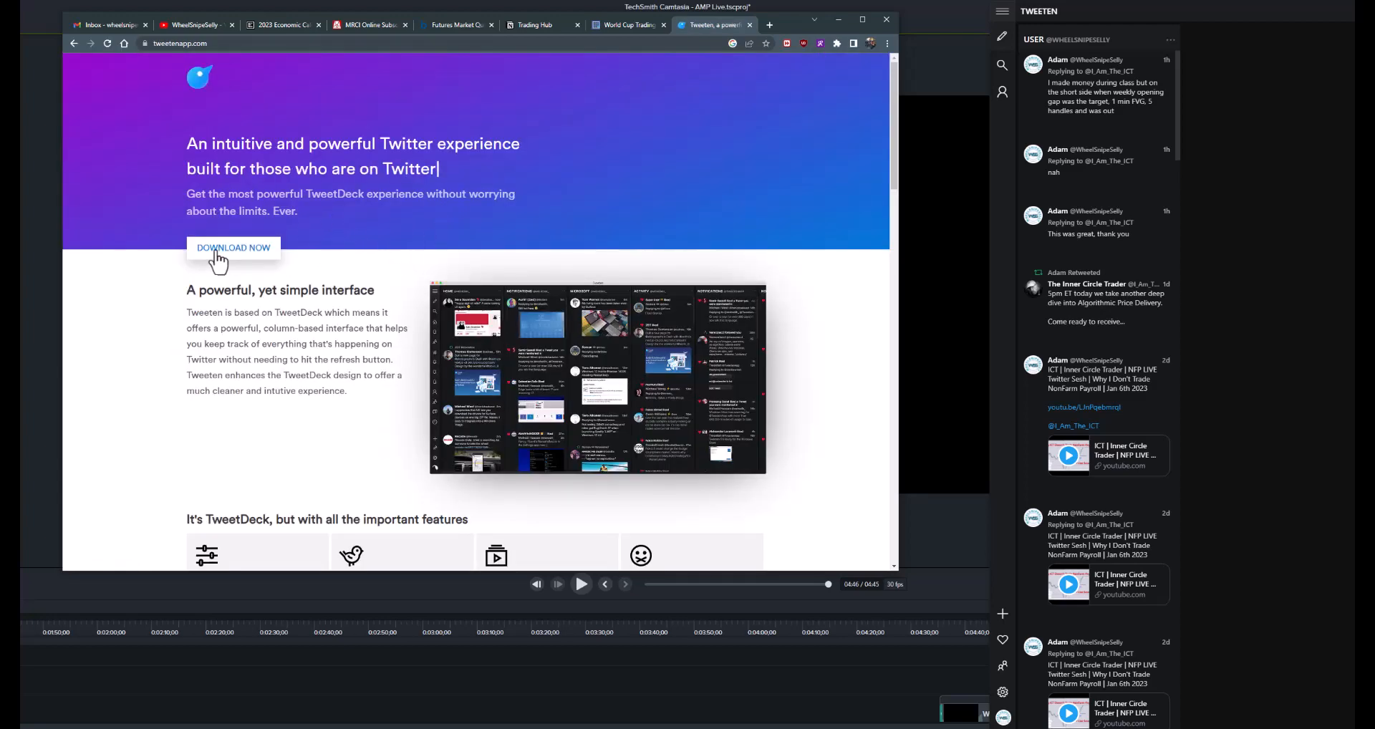
scroll("down", 3)
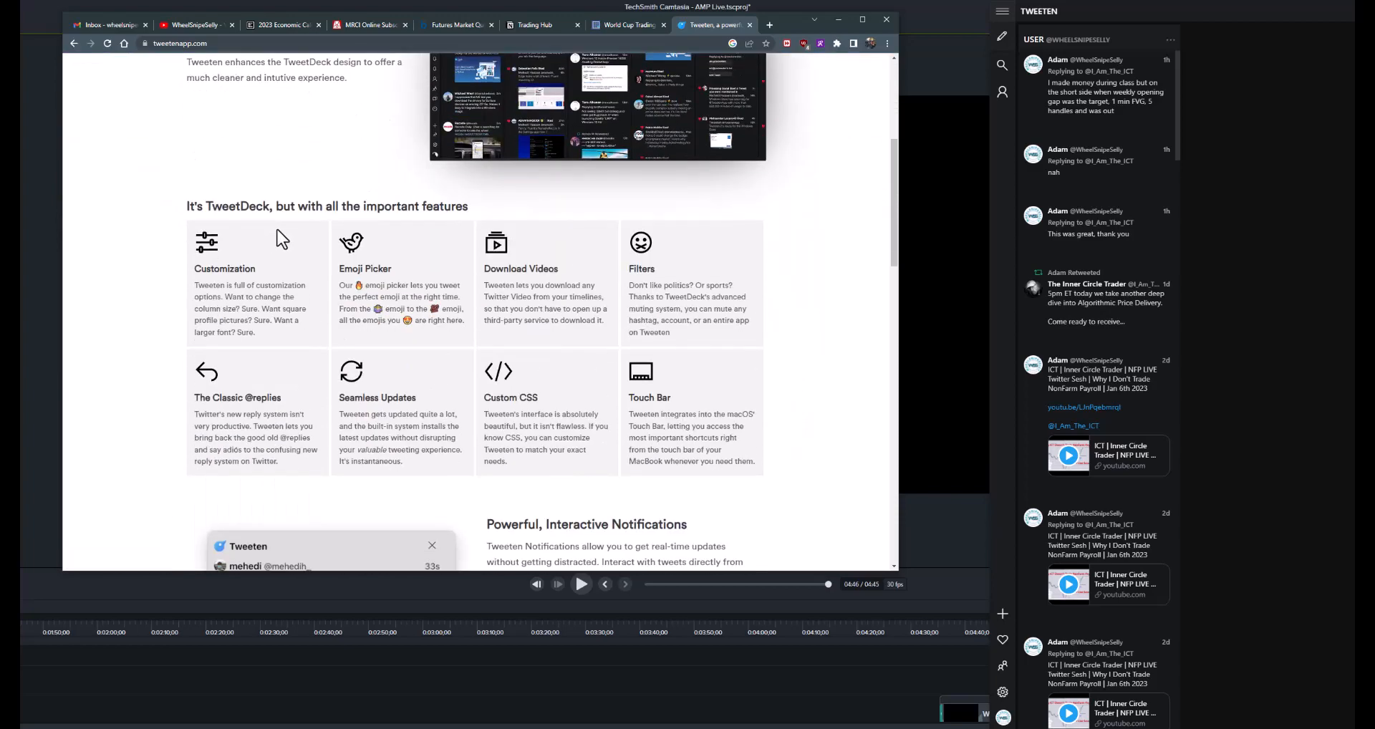
scroll("down", 3)
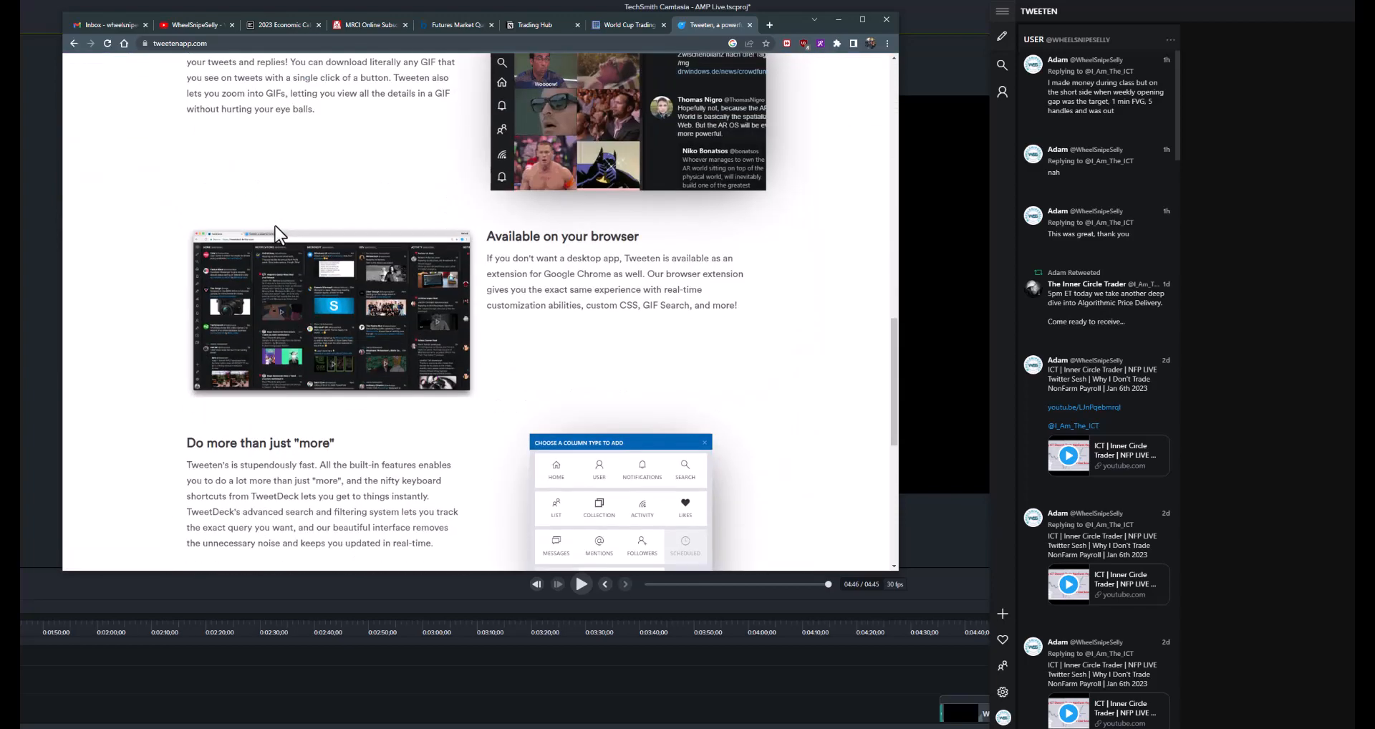
scroll("down", 3)
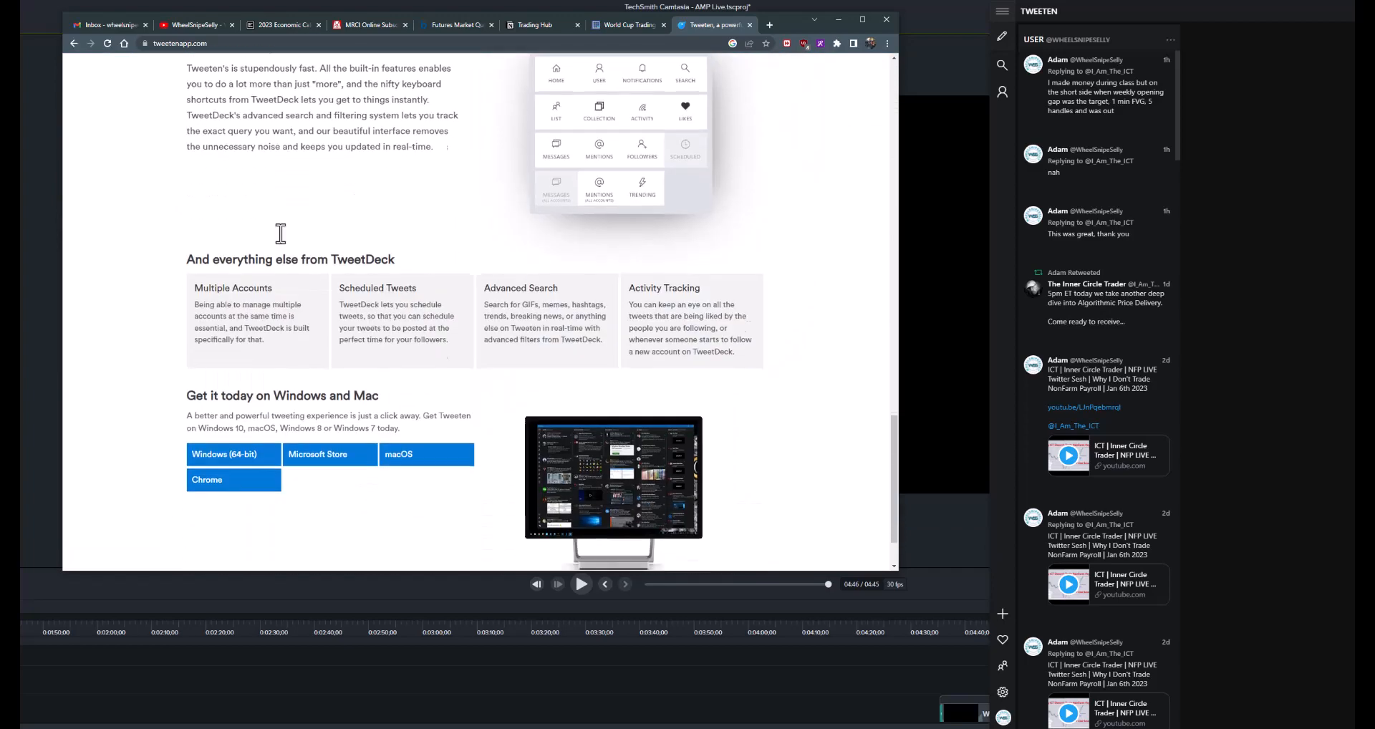
scroll("down", 3)
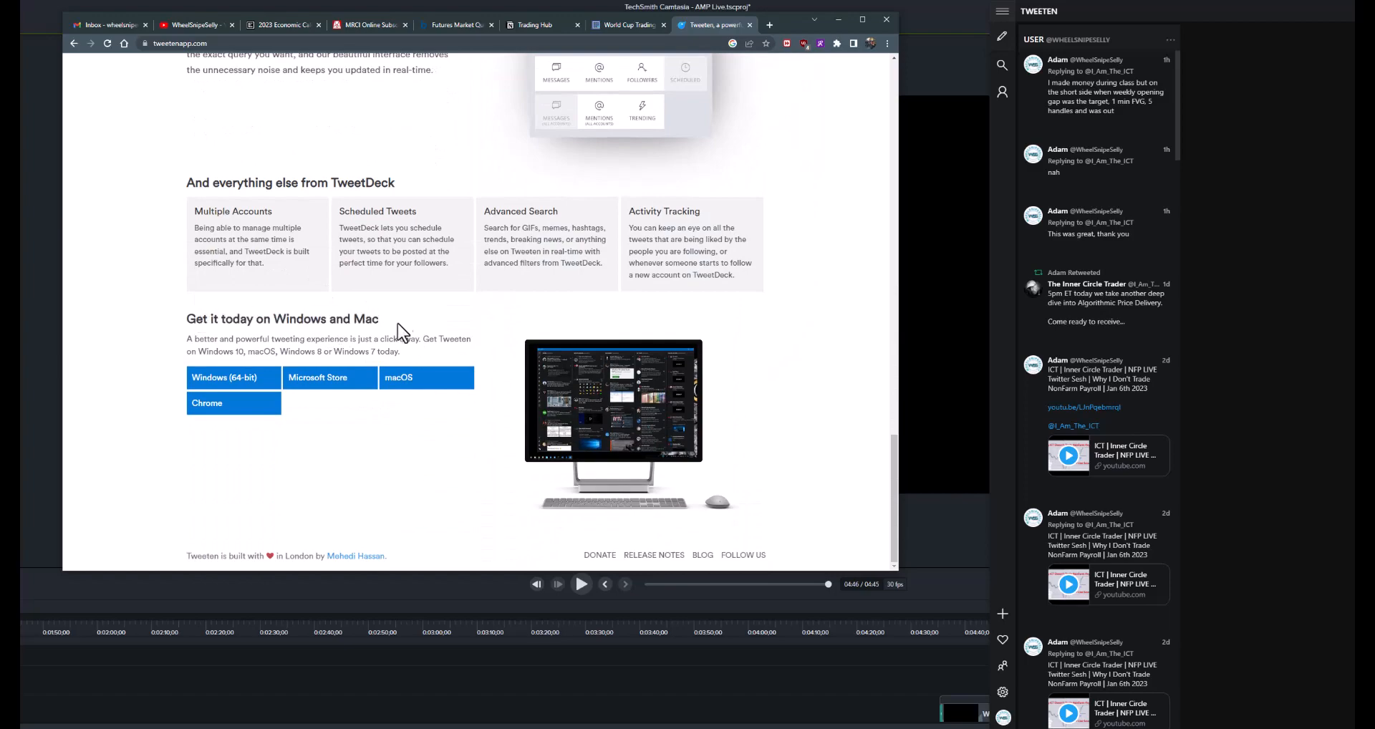
mouse_move(406, 403)
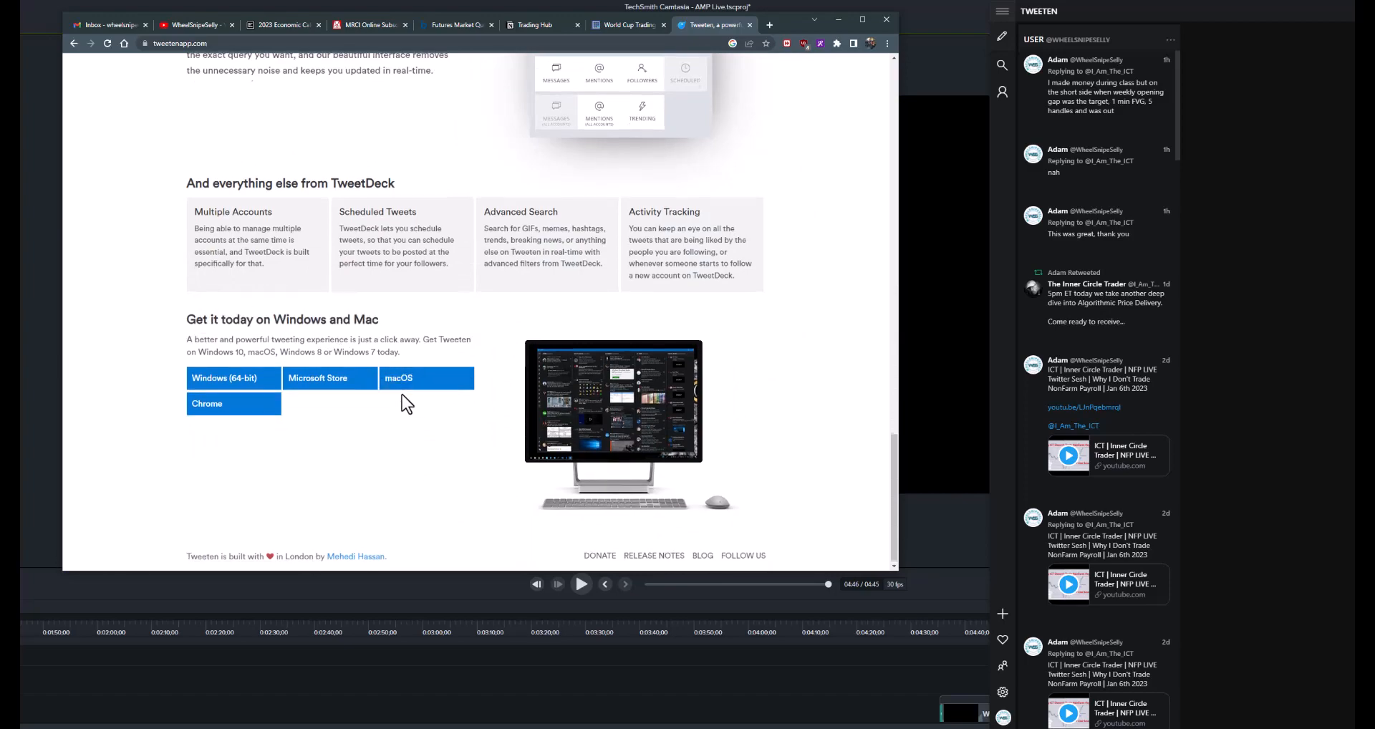
scroll("up", 3)
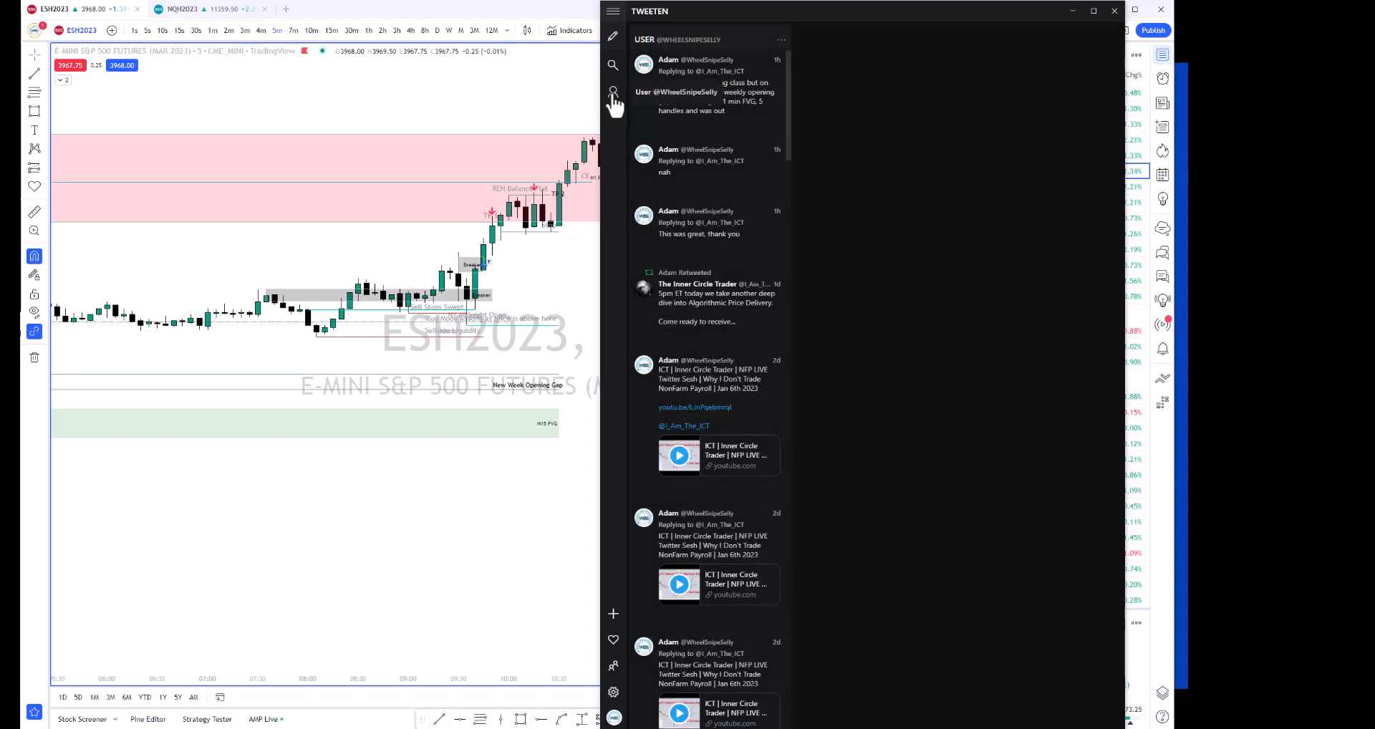
- Remove the existing user timeline column through its options menu
left_click(613, 91)
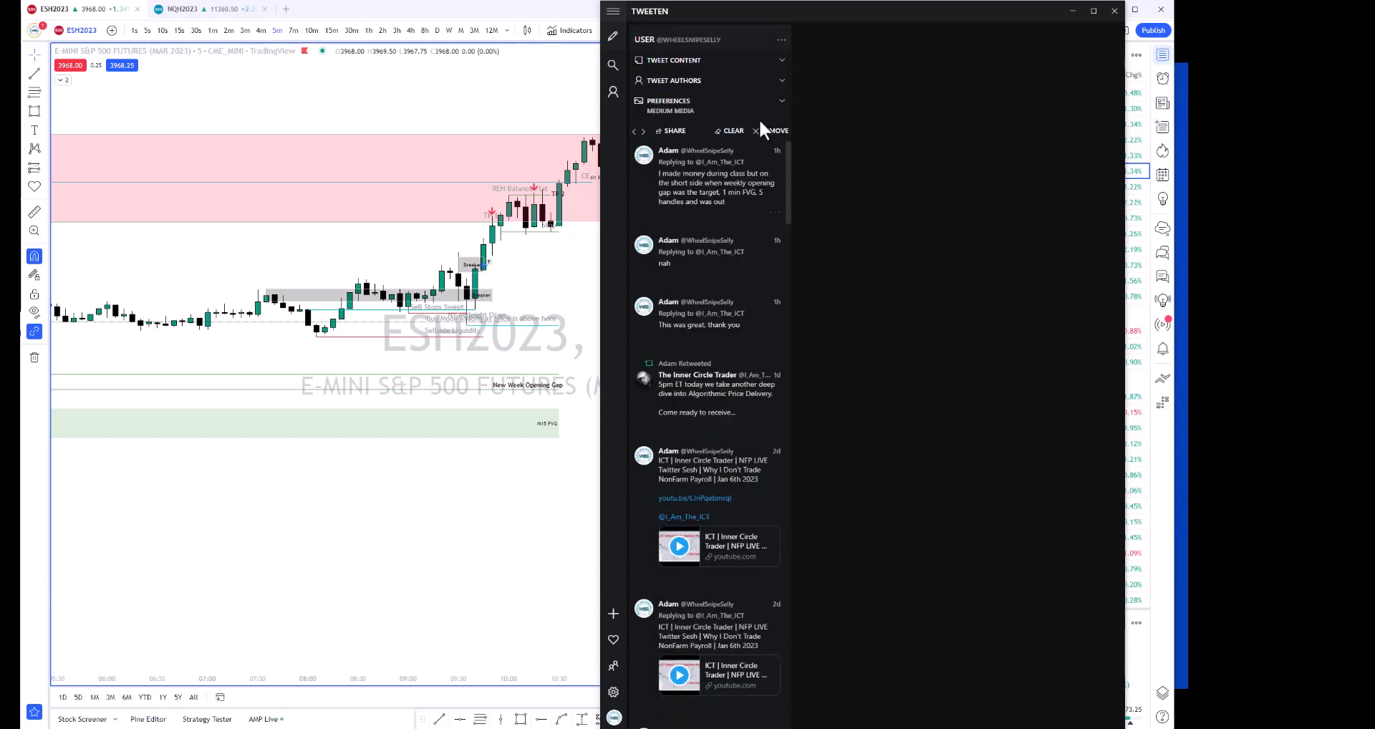
left_click(731, 129)
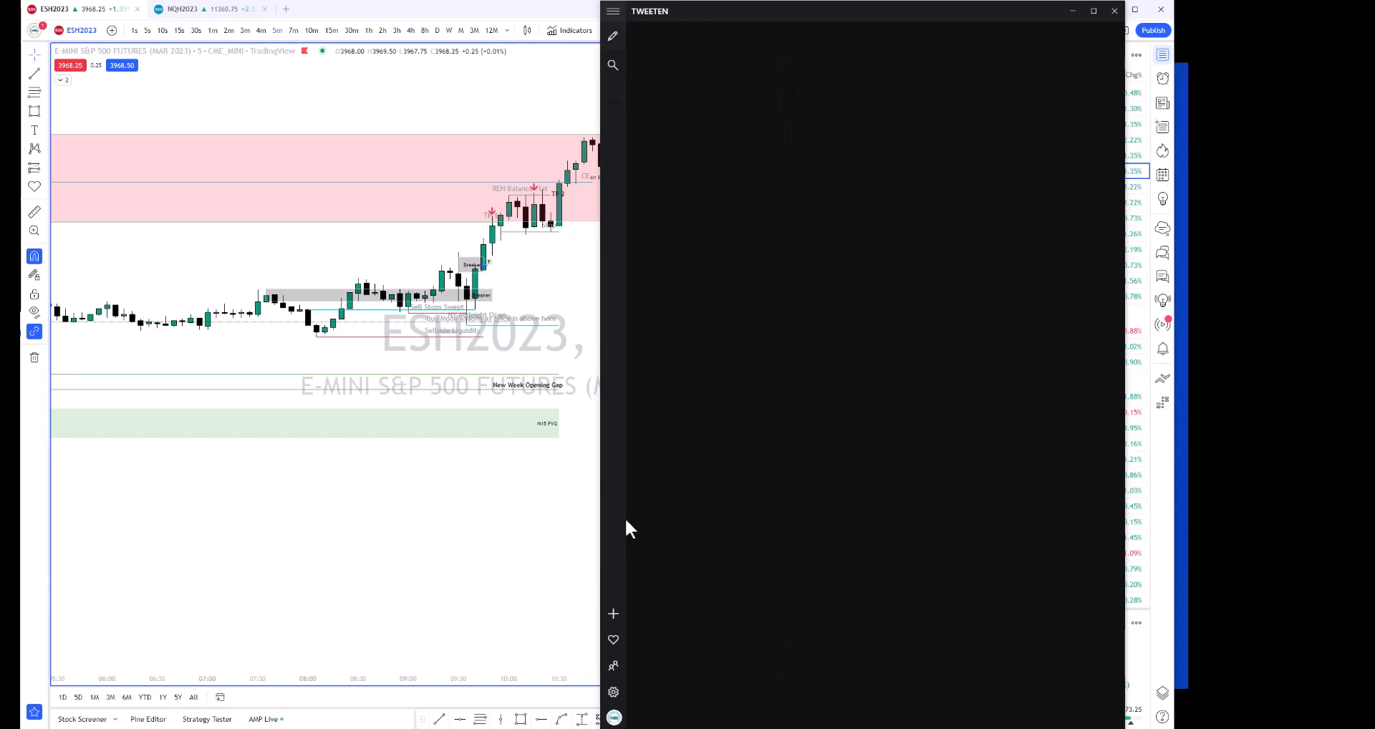
mouse_move(746, 550)
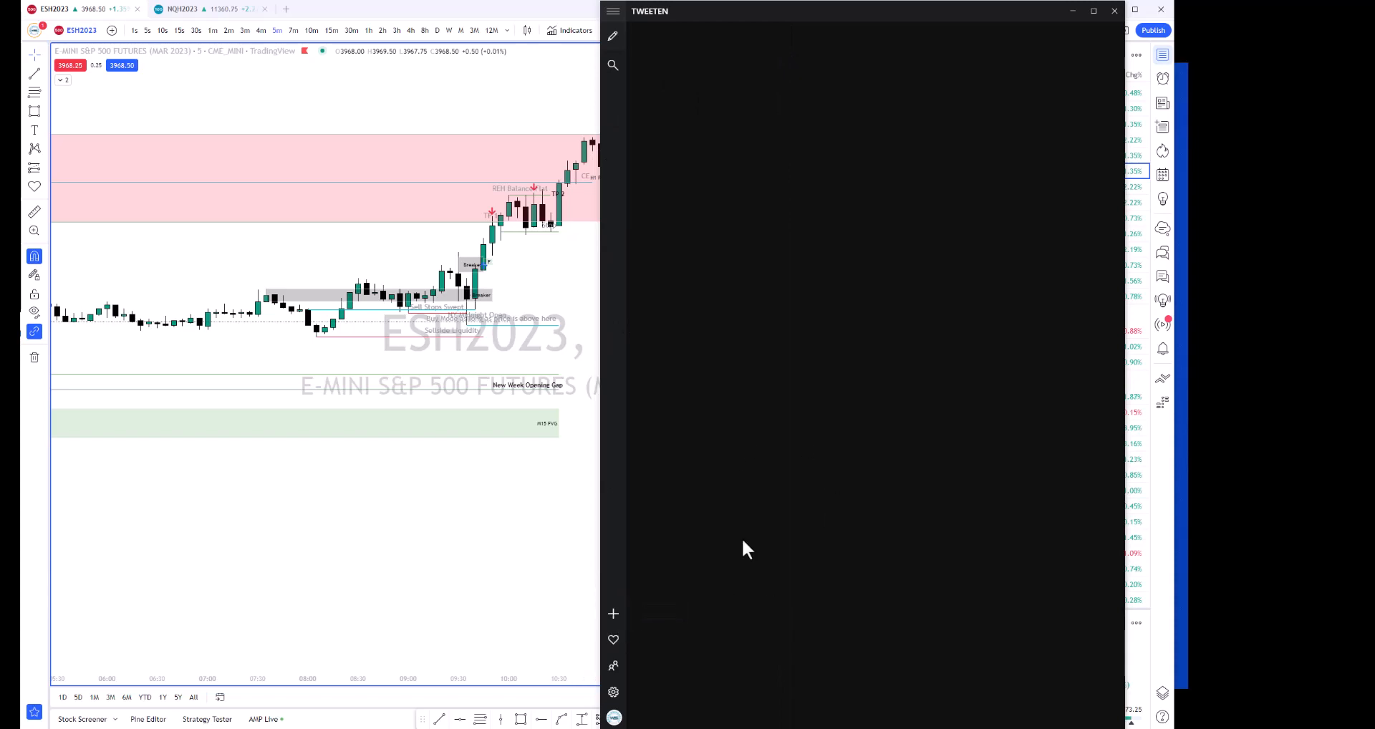
mouse_move(613, 639)
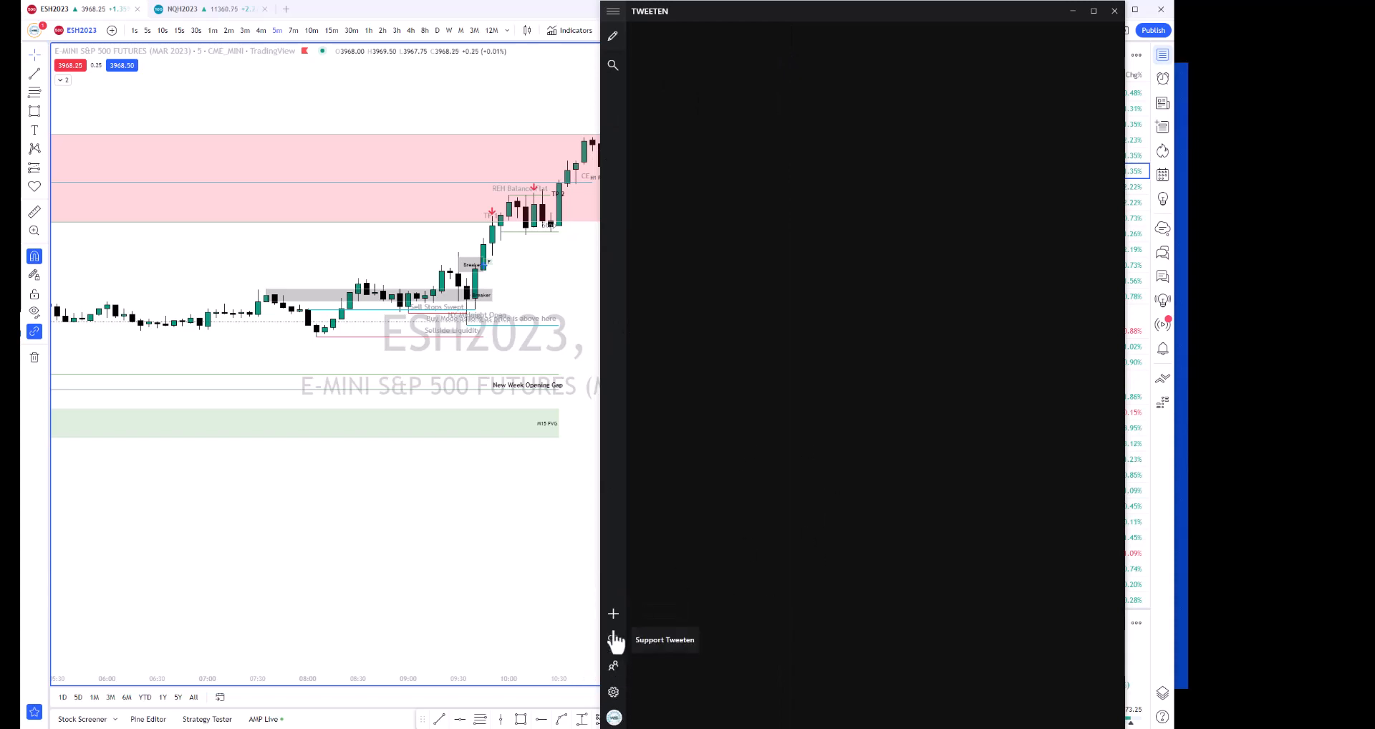
left_click(613, 613)
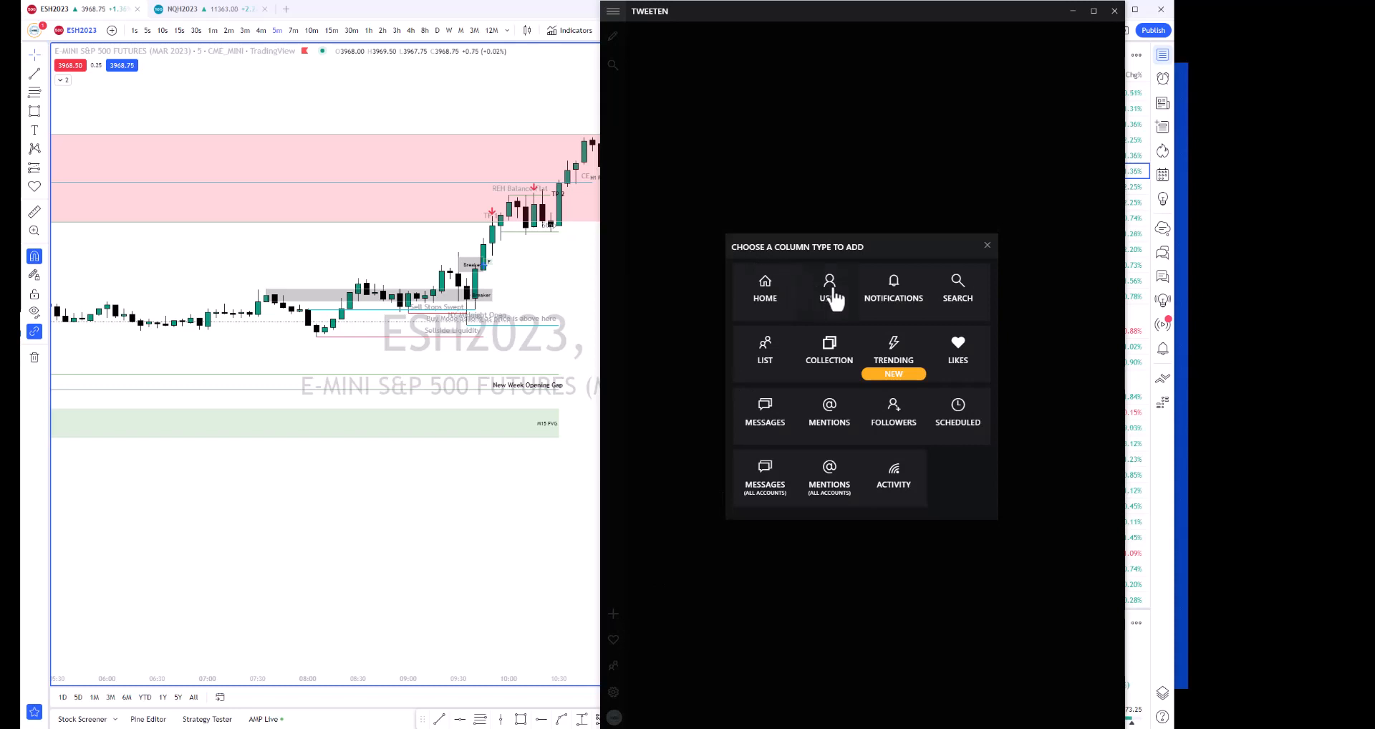
left_click(828, 290)
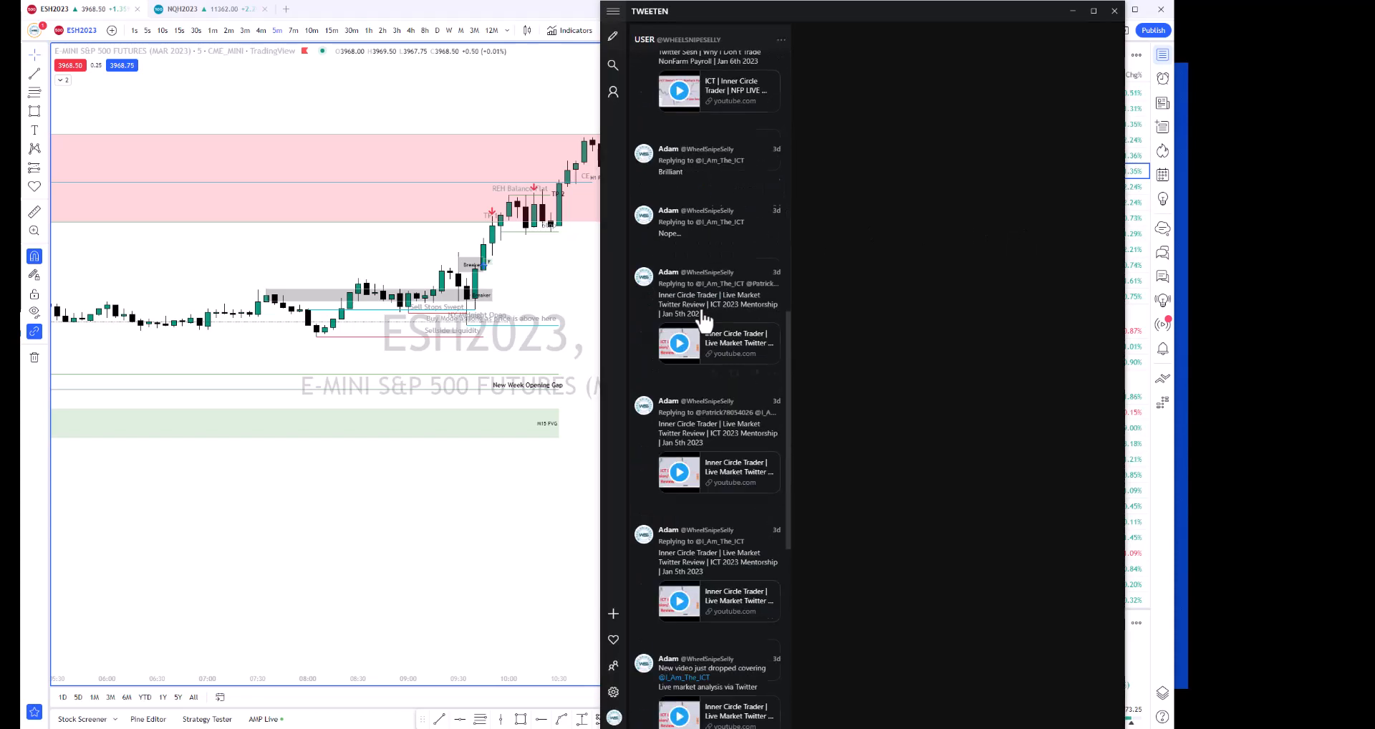
scroll("up", 3)
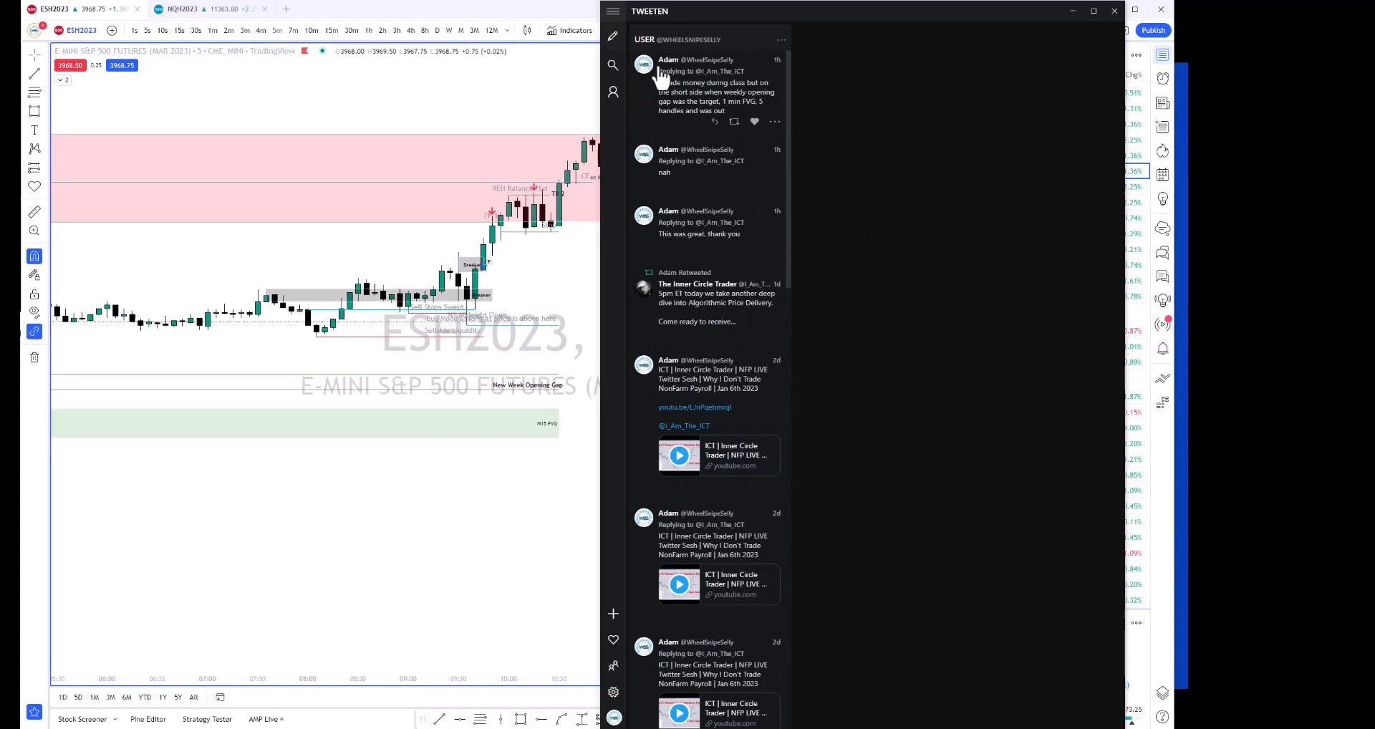
left_click(613, 613)
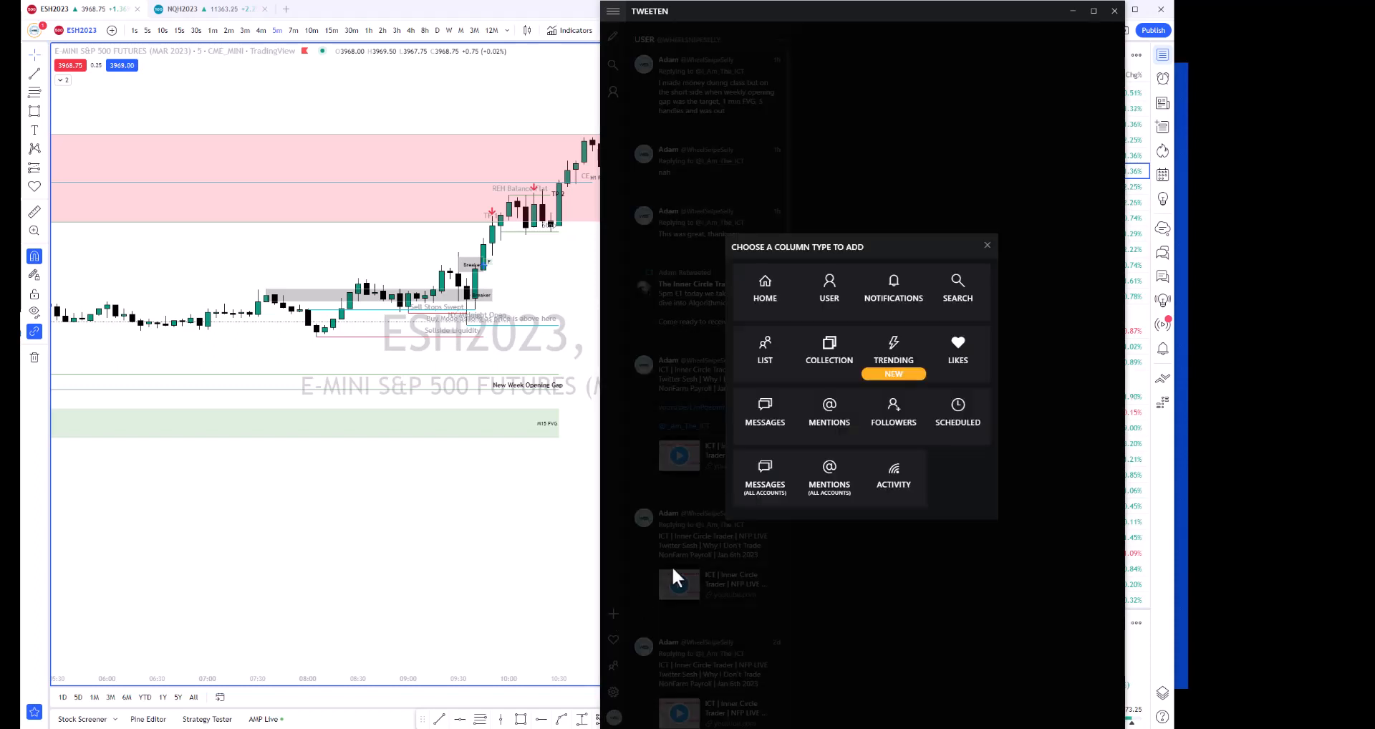
left_click(829, 289)
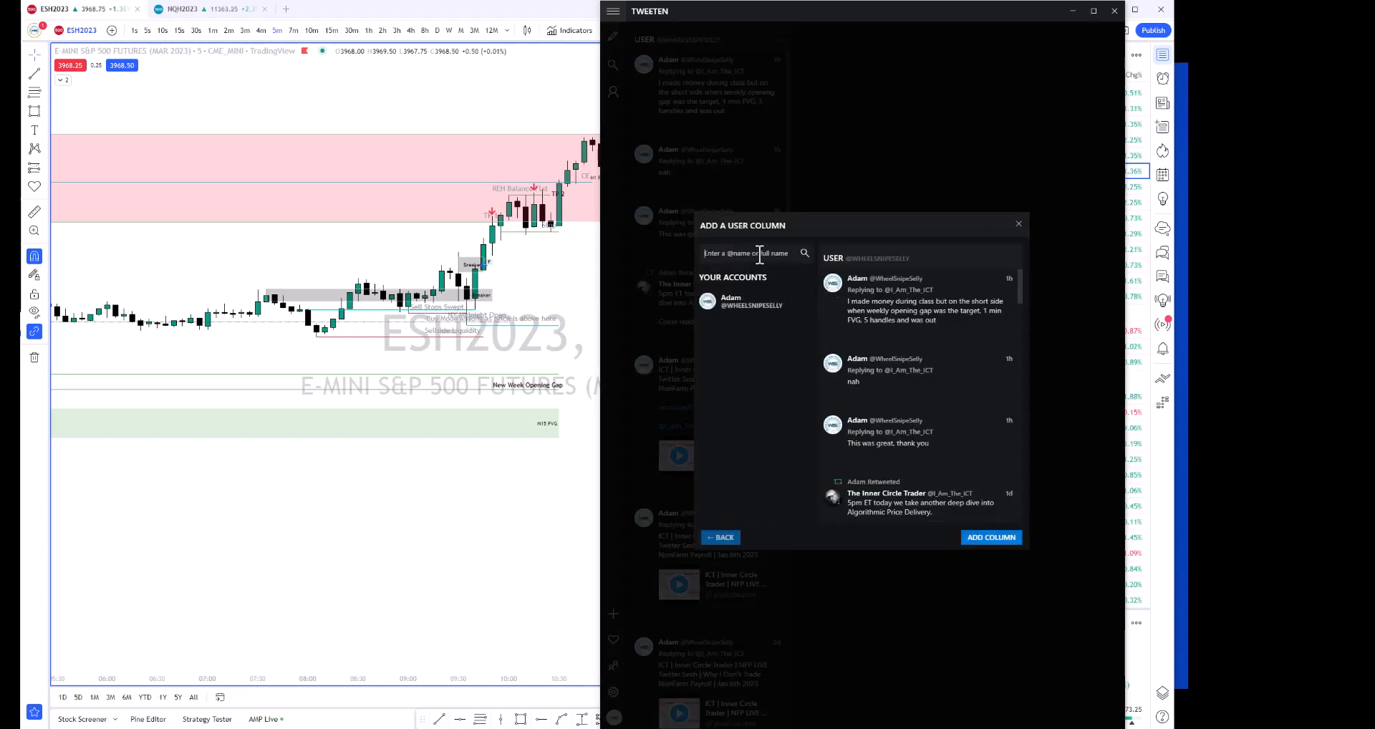
type("@I")
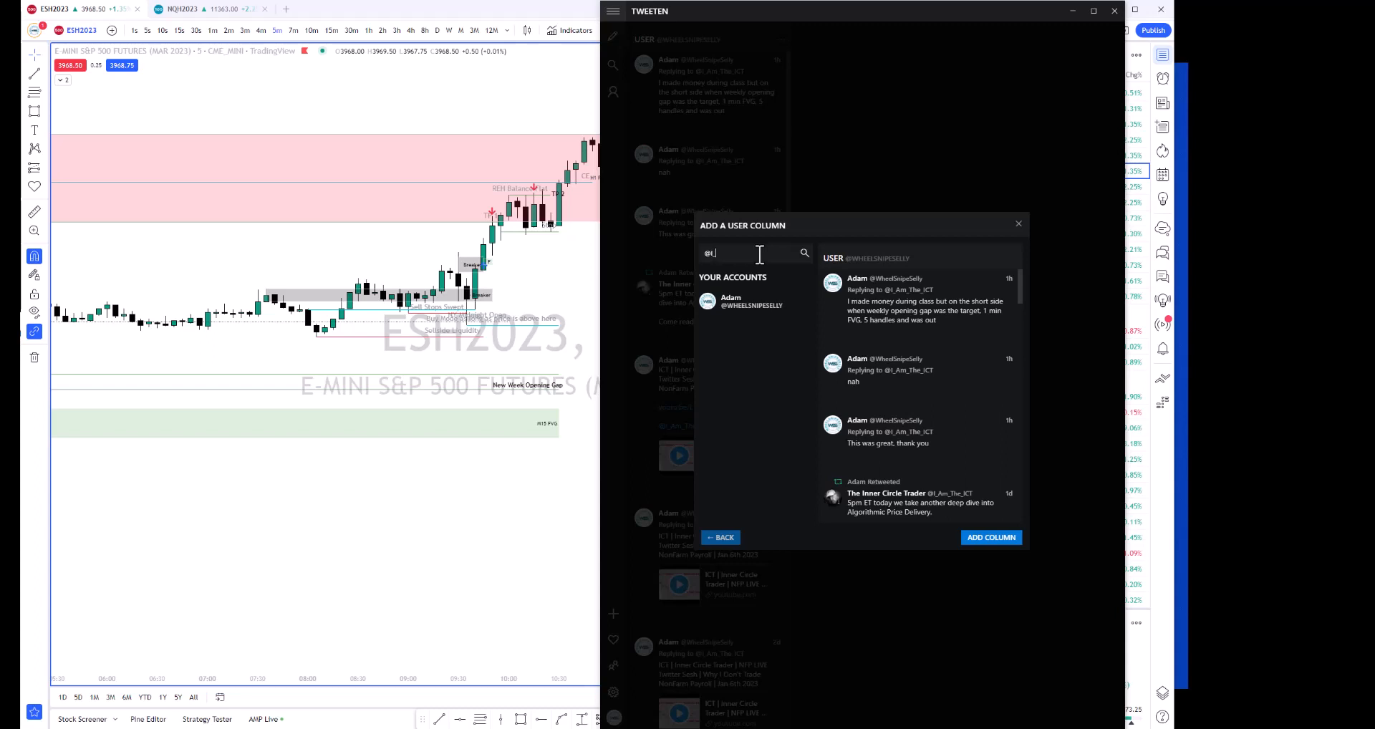
type("I_Am_The_ICT")
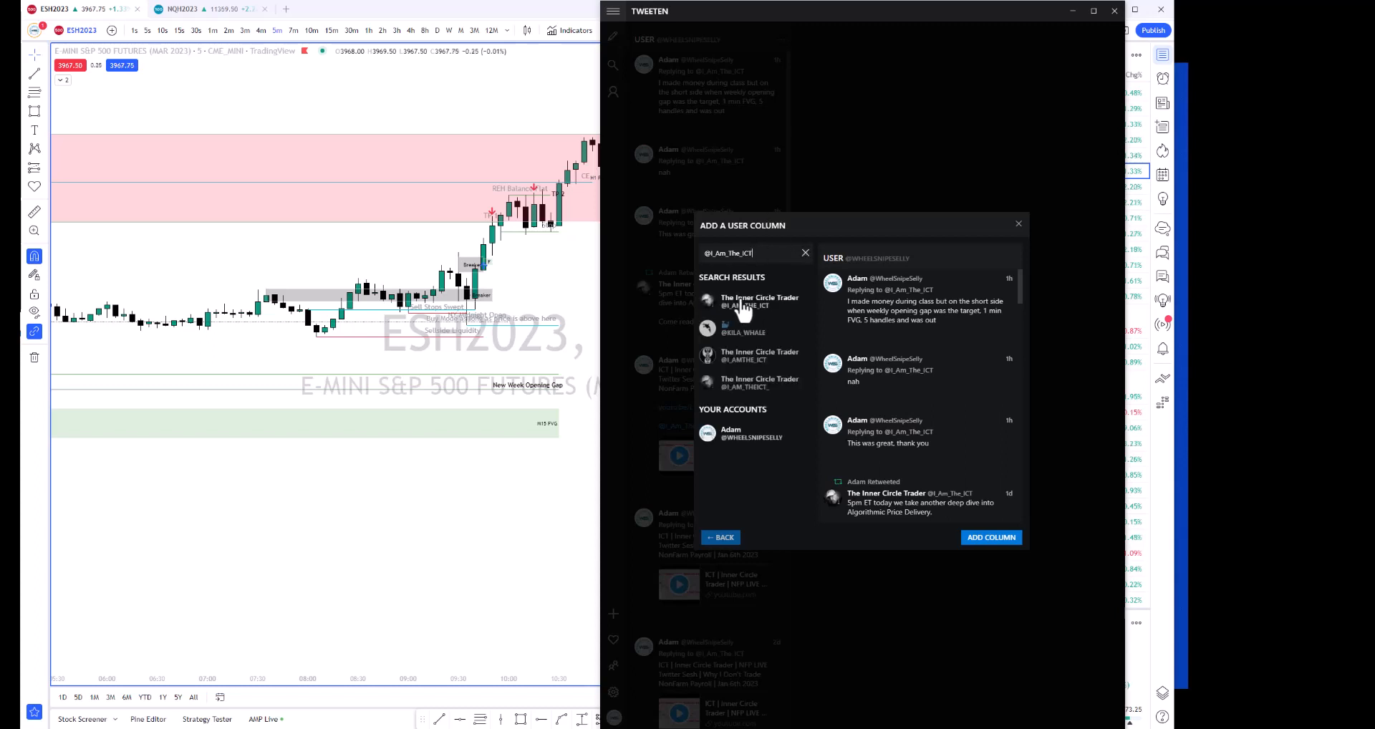
left_click(760, 301)
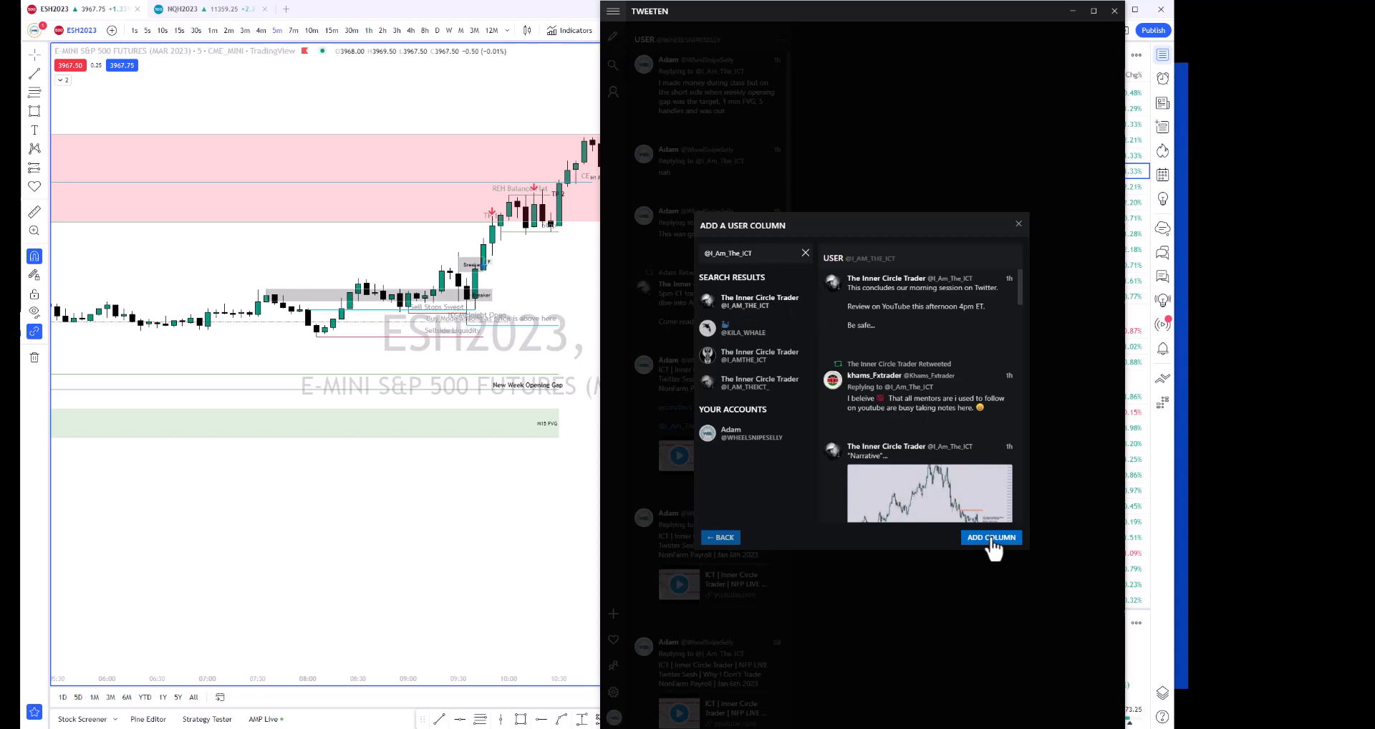
left_click(991, 537)
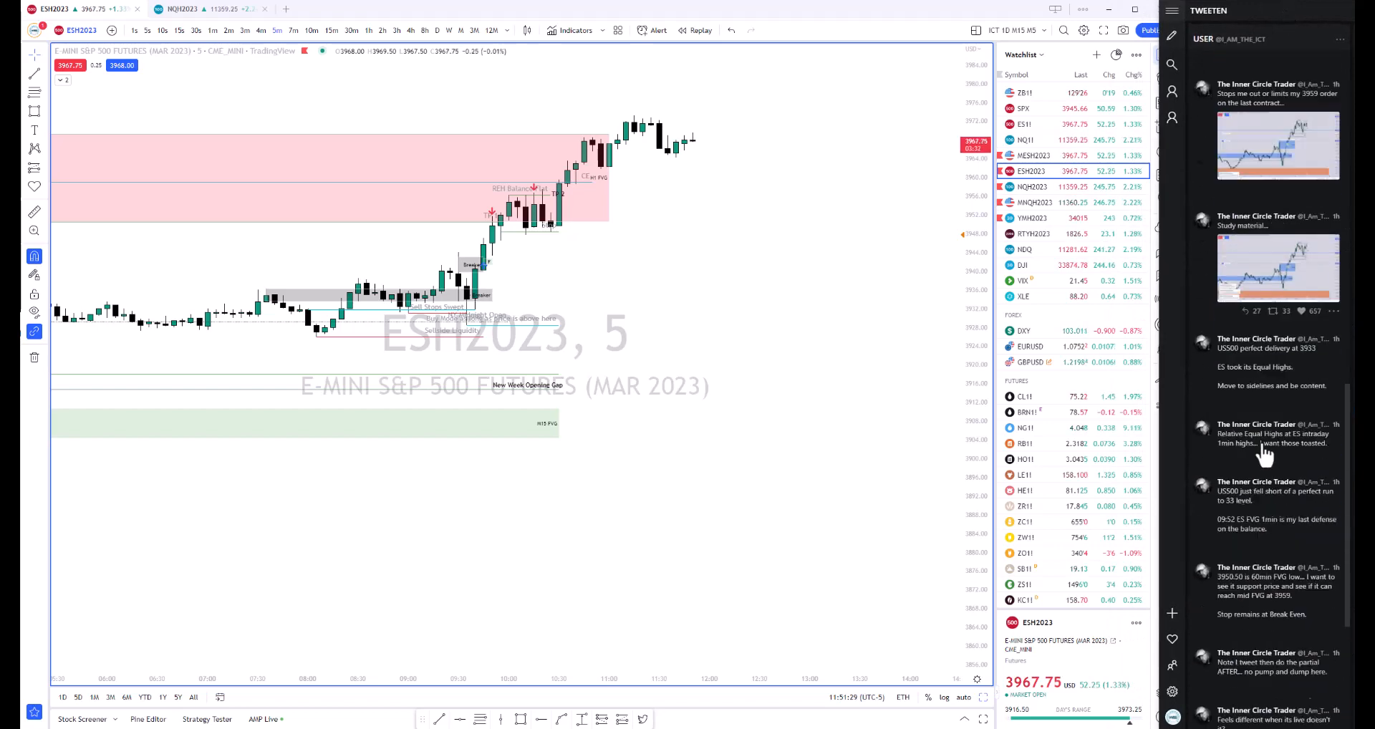
- Enable notification sound in the ICT column's settings
scroll("up", 3)
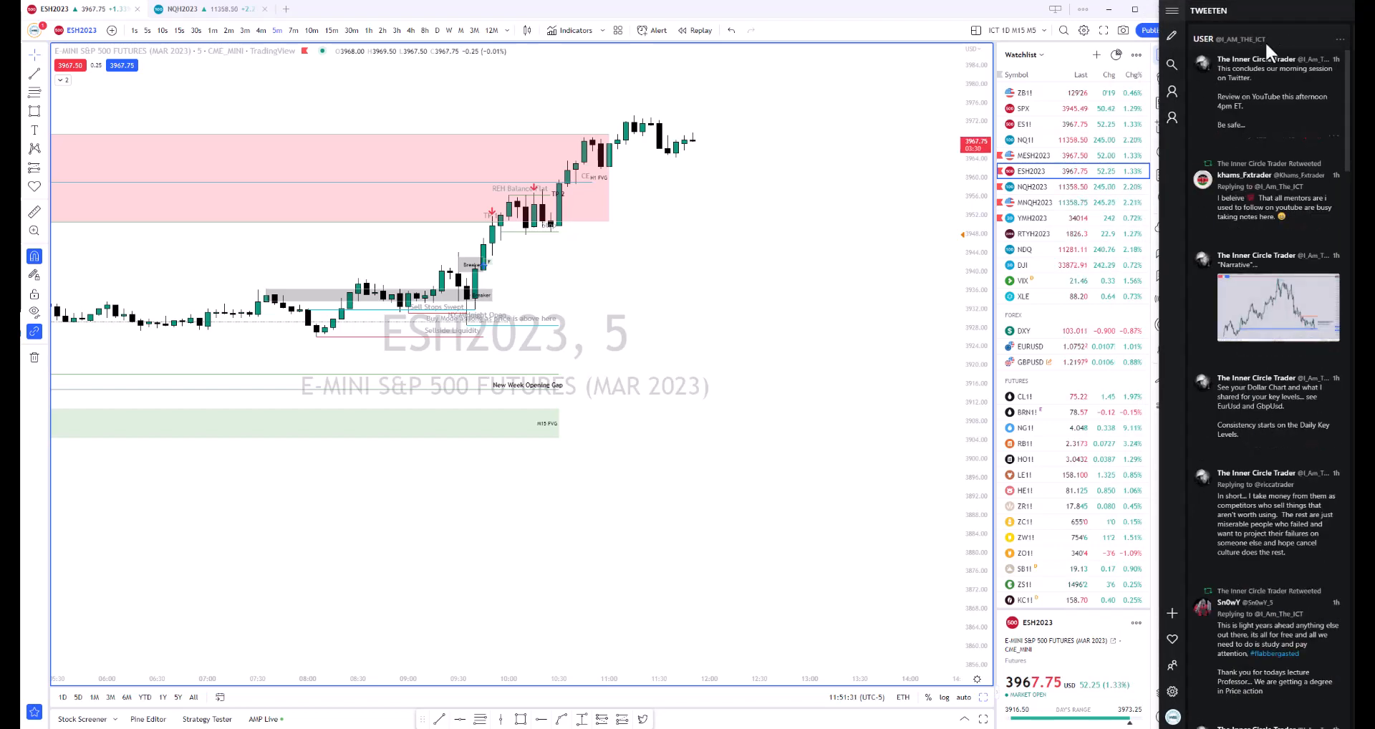
left_click(1339, 39)
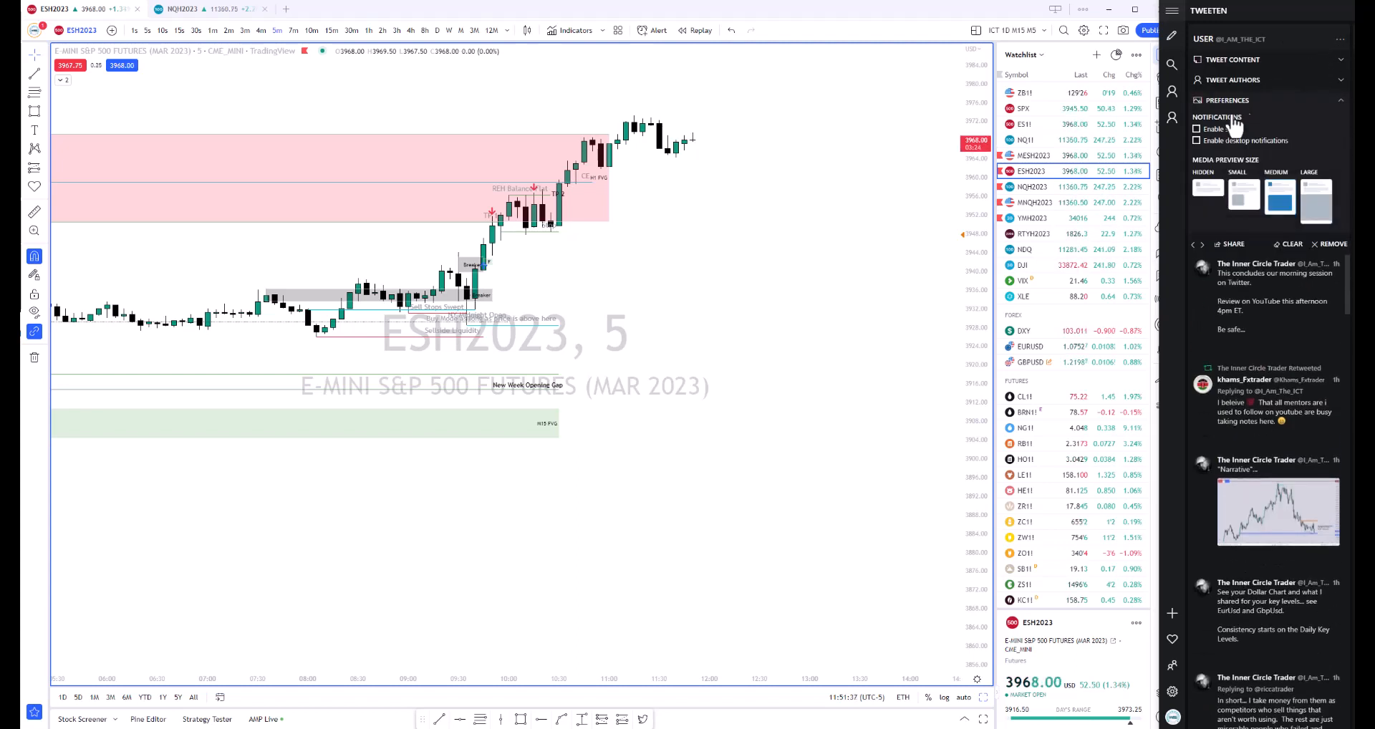
left_click(1199, 128)
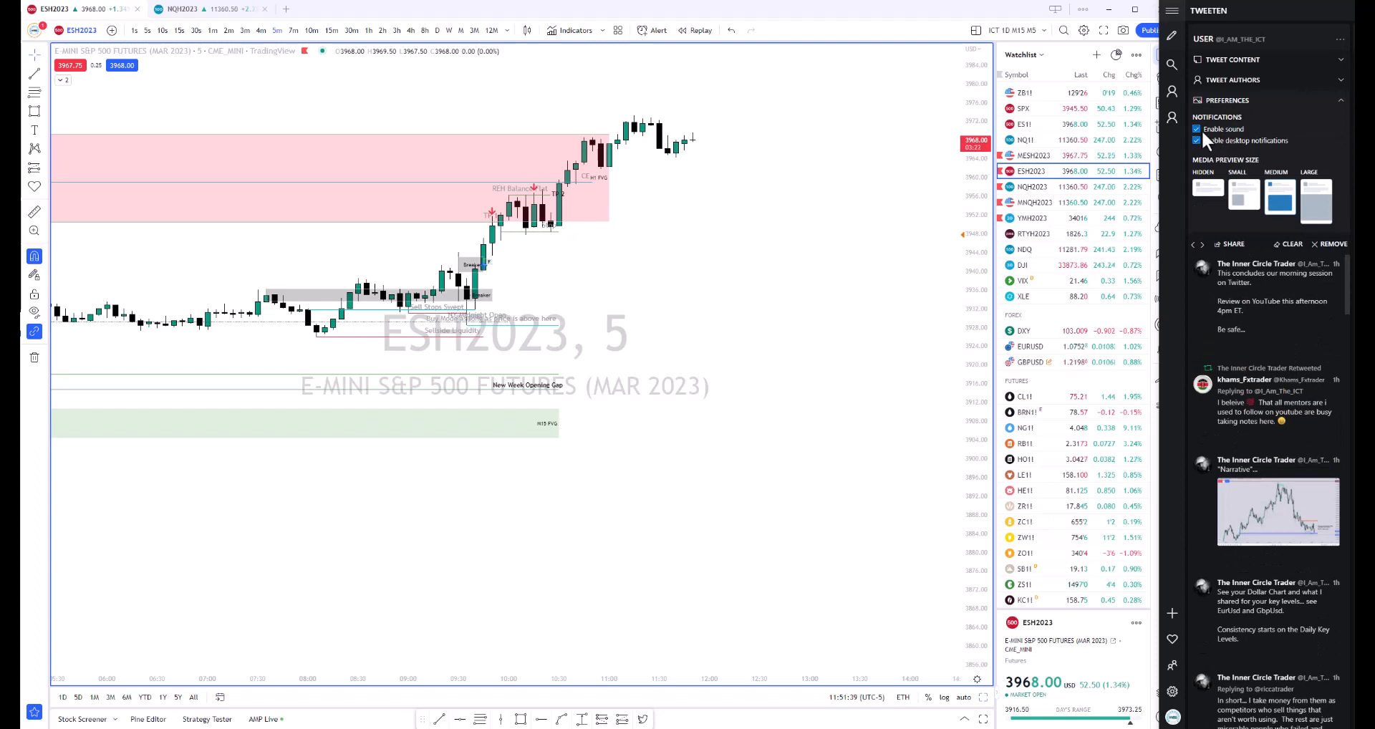
mouse_move(1307, 245)
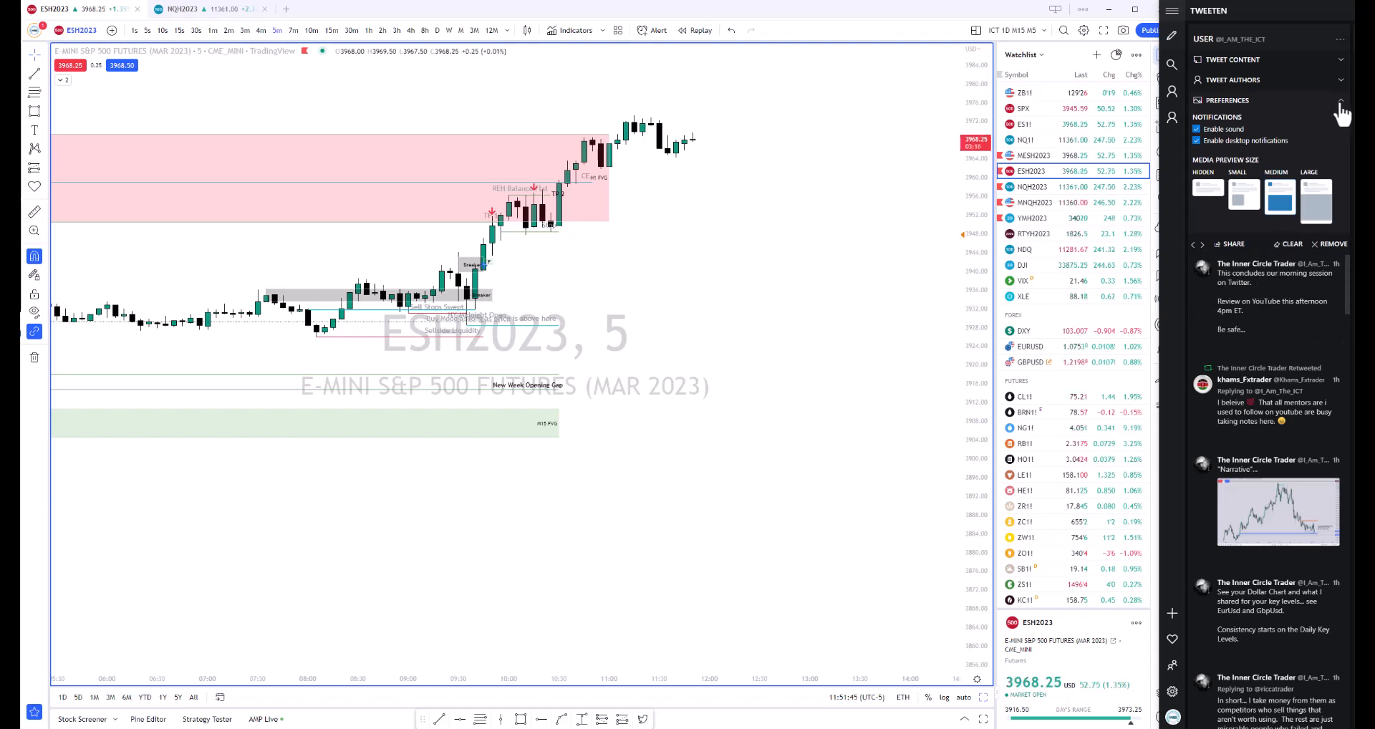
- Collapse the notification preferences and review the tweet content filters
left_click(1339, 100)
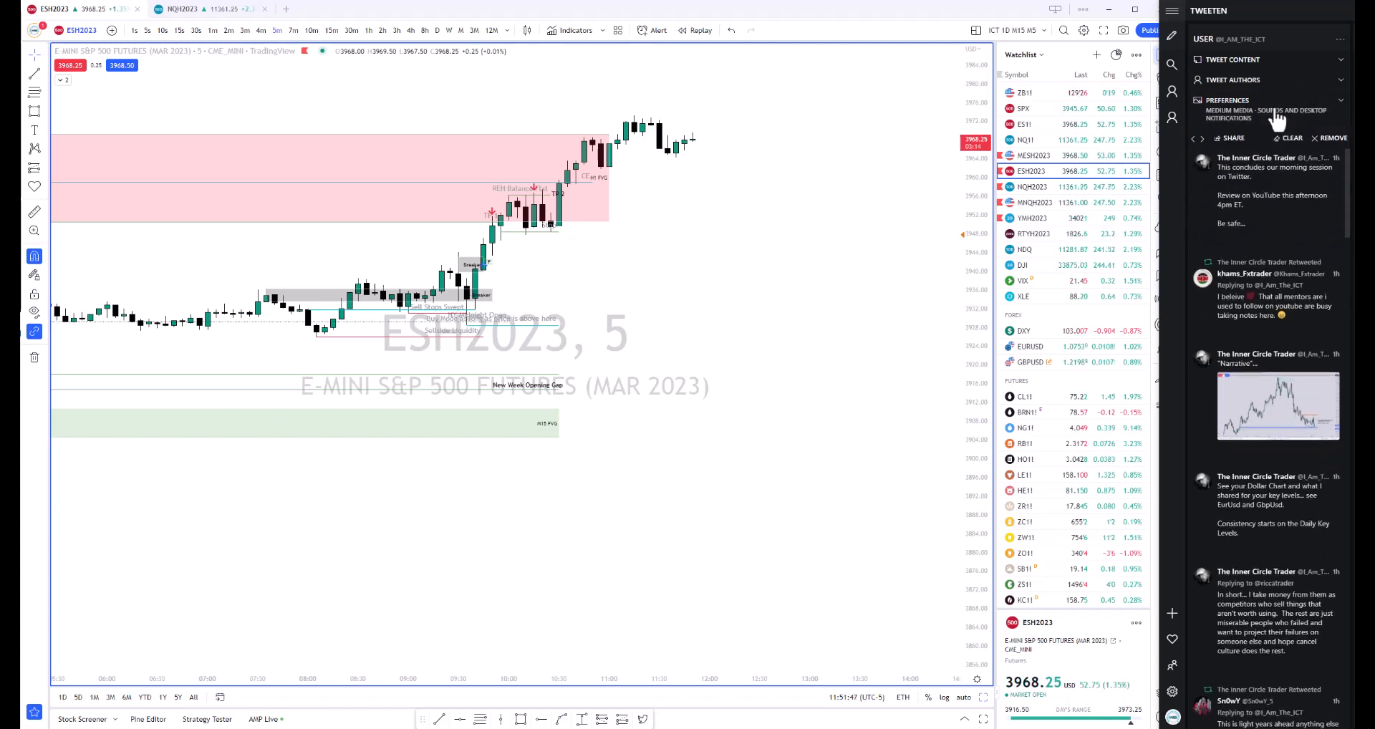
left_click(1234, 59)
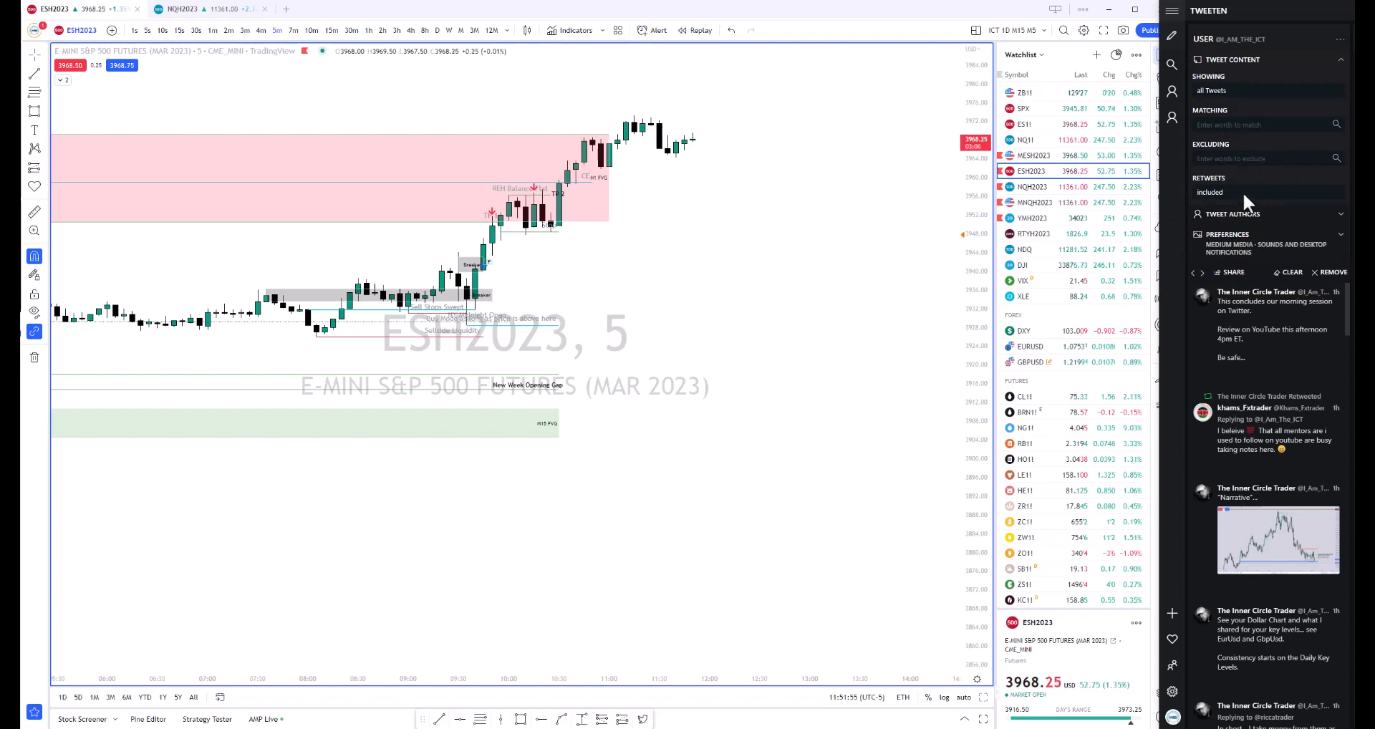
left_click(1262, 124)
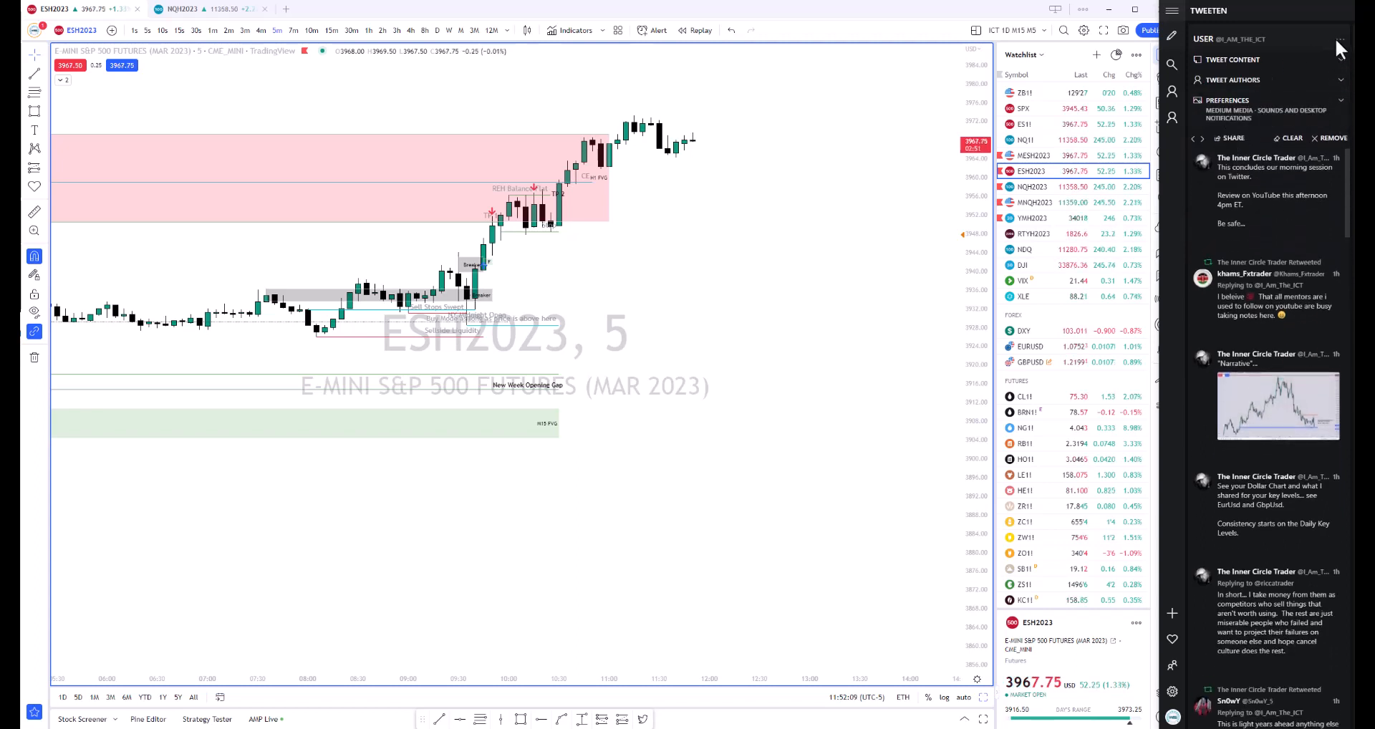
- Close the ICT column settings and scroll through the tweet feed
left_click(1234, 59)
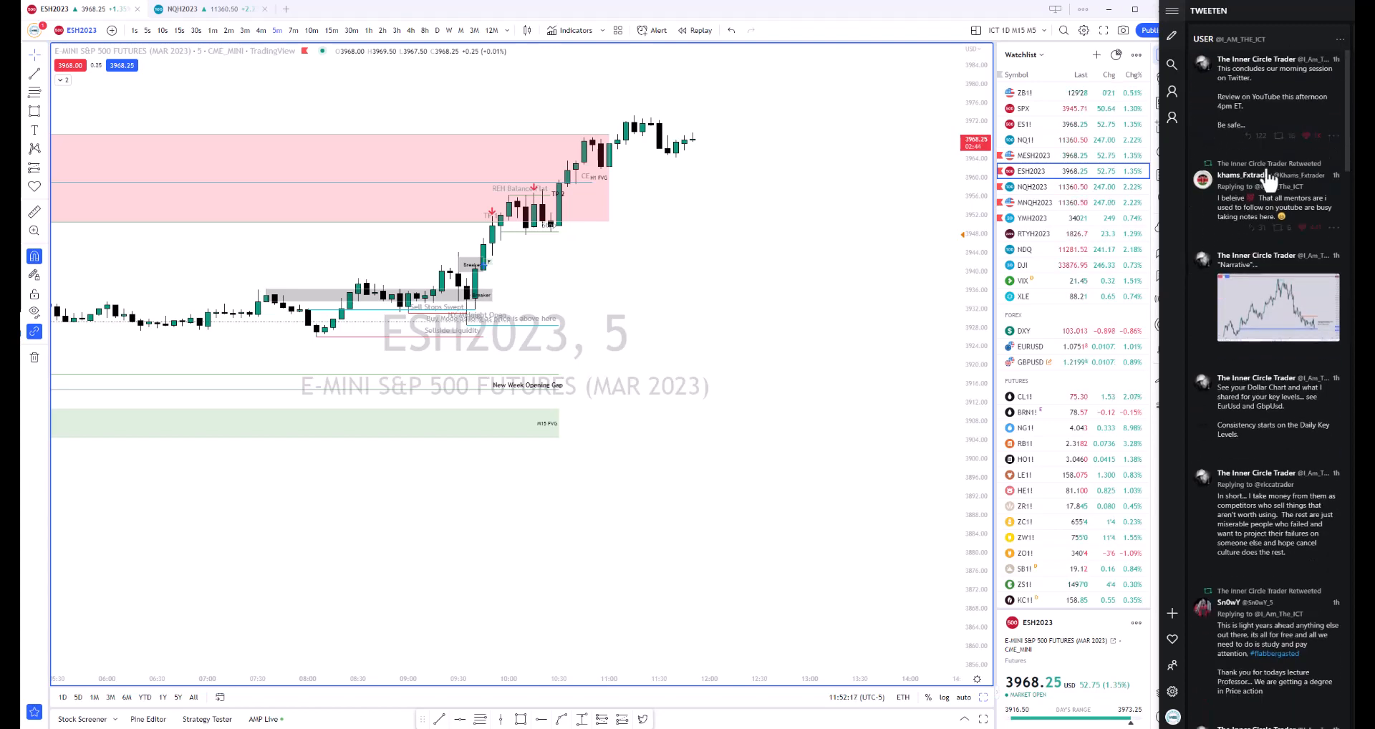
scroll("up", 3)
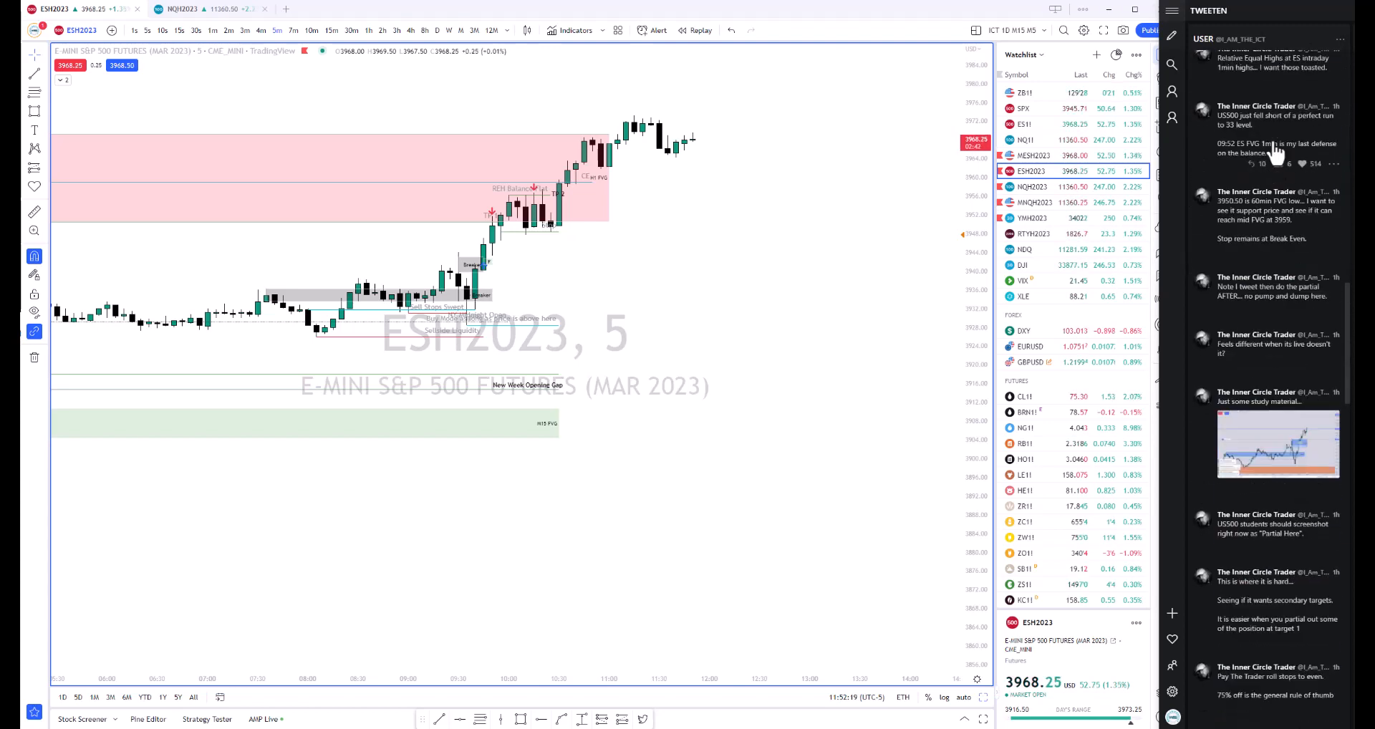
scroll("down", 3)
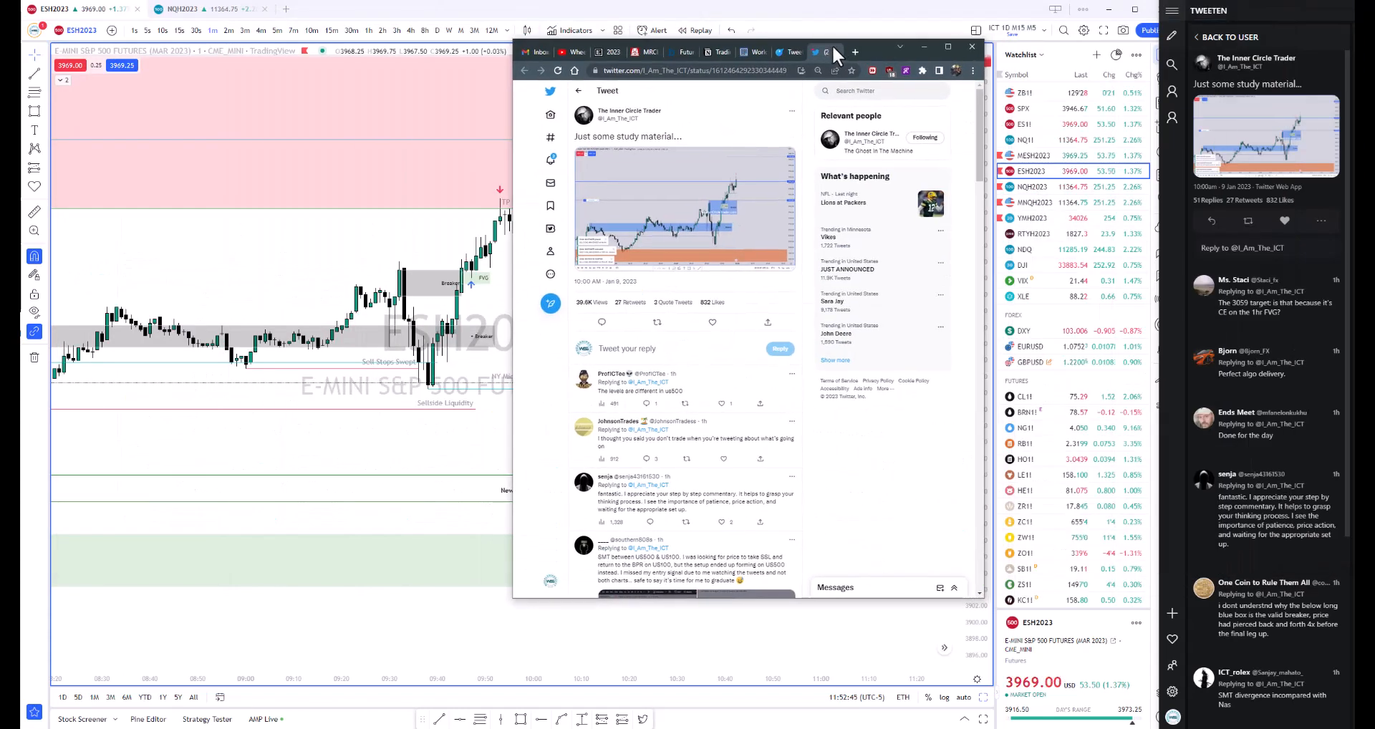
- Switch to the tweetenapp.com tab and put the browser away
left_click(820, 51)
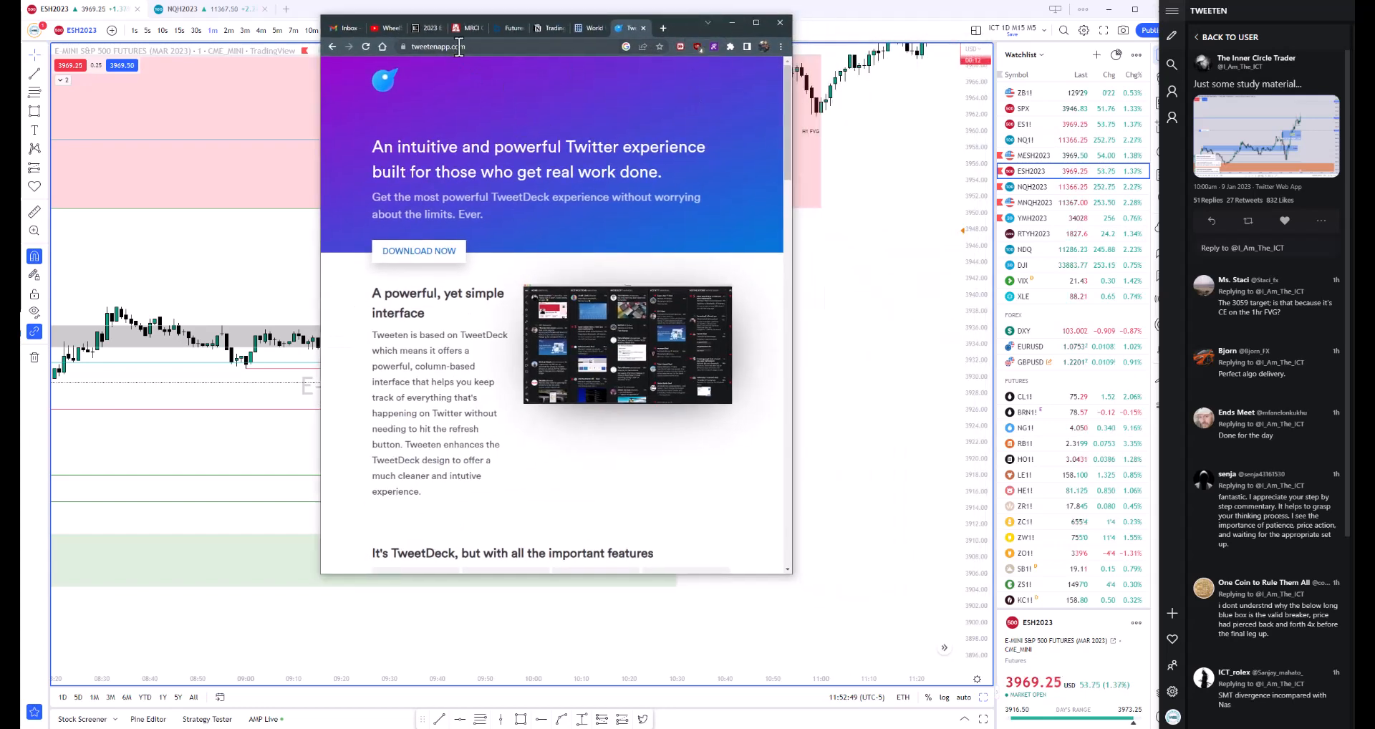
left_click(778, 22)
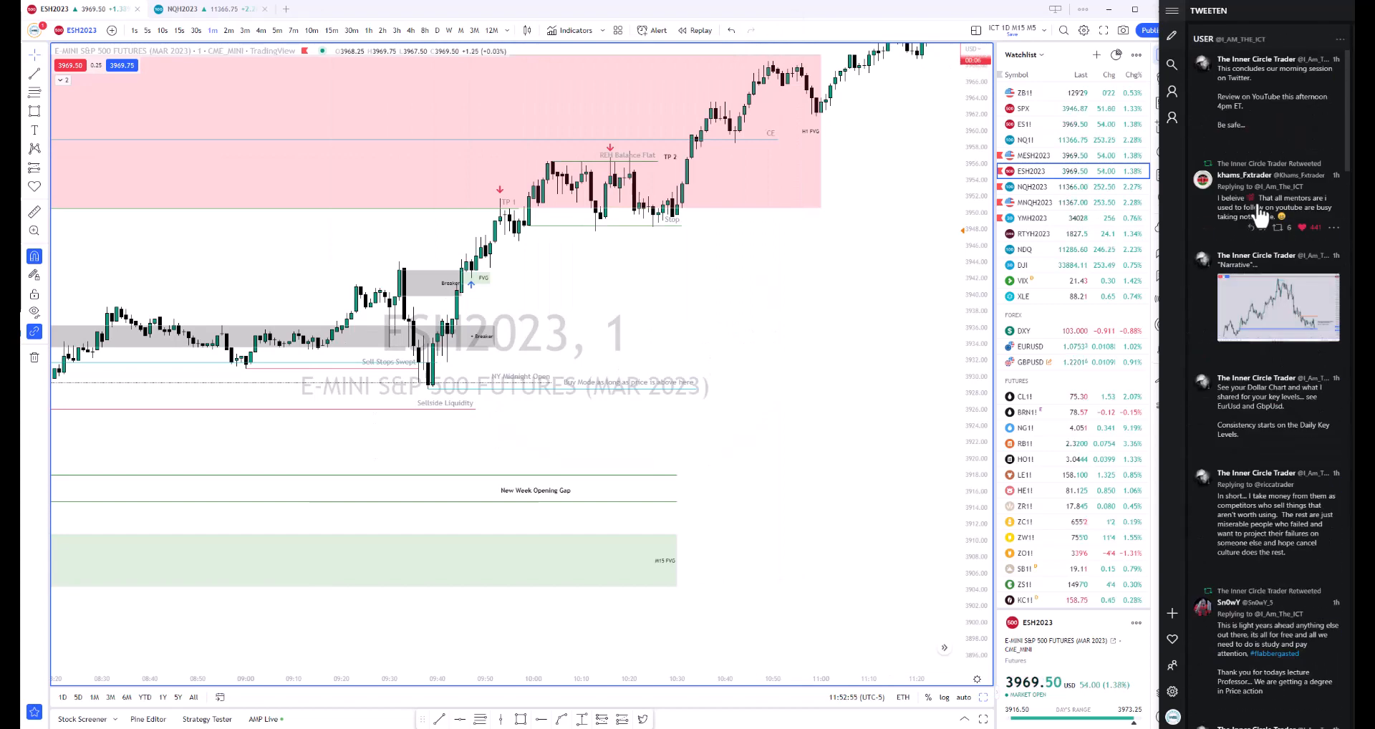
scroll("up", 3)
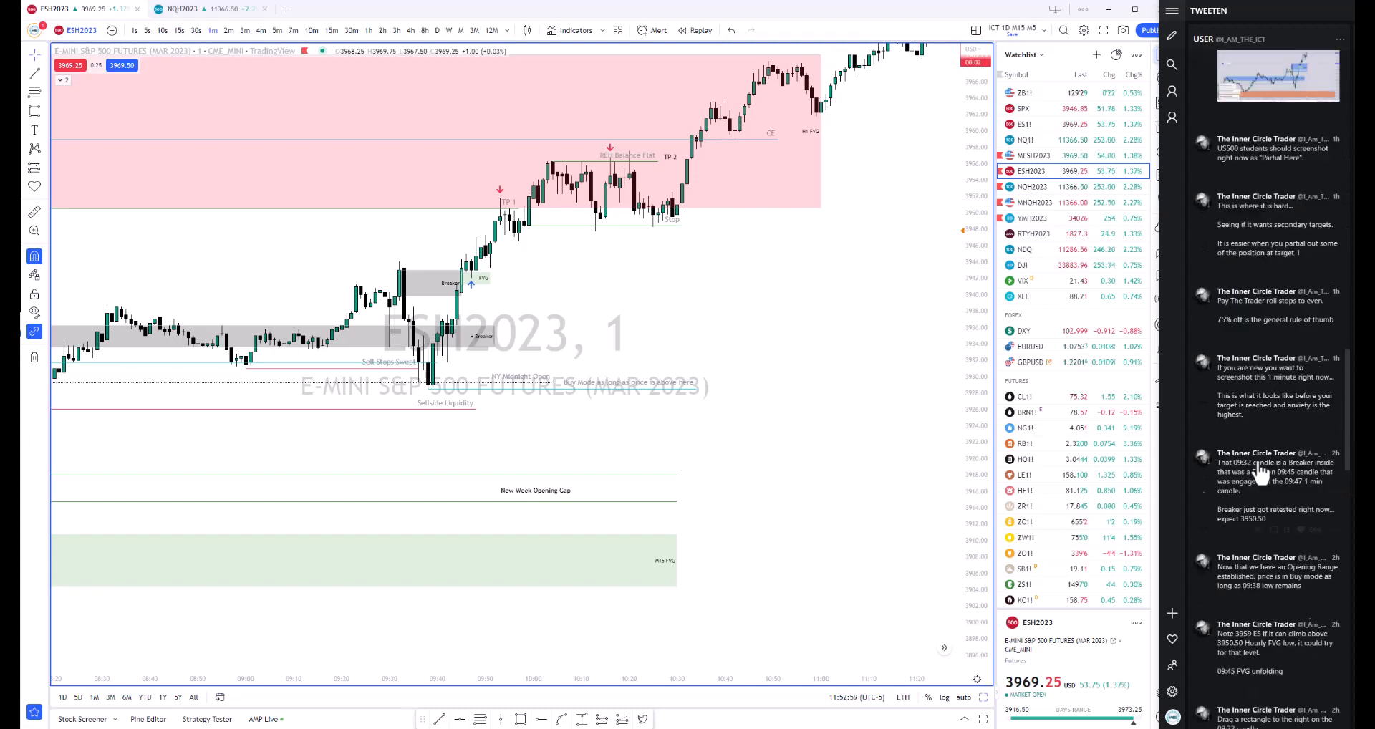
scroll("down", 3)
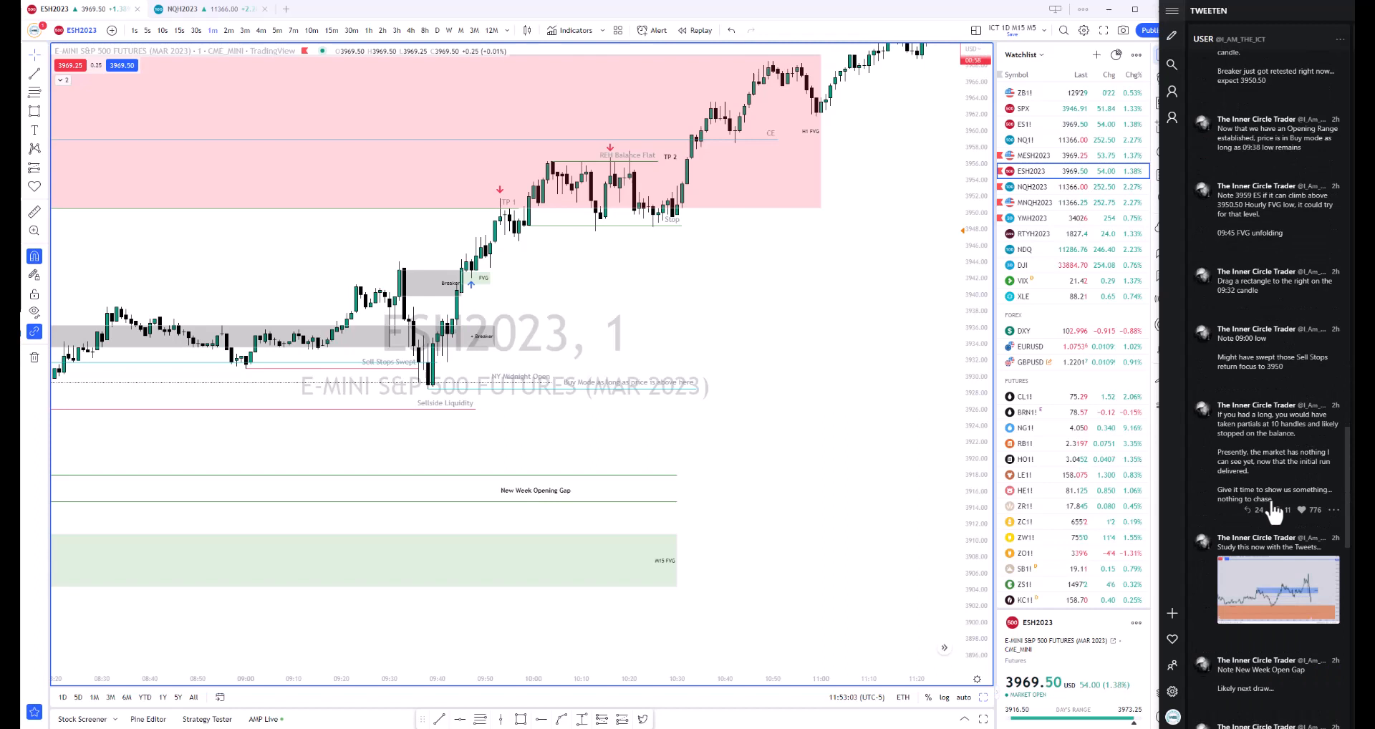
scroll("down", 3)
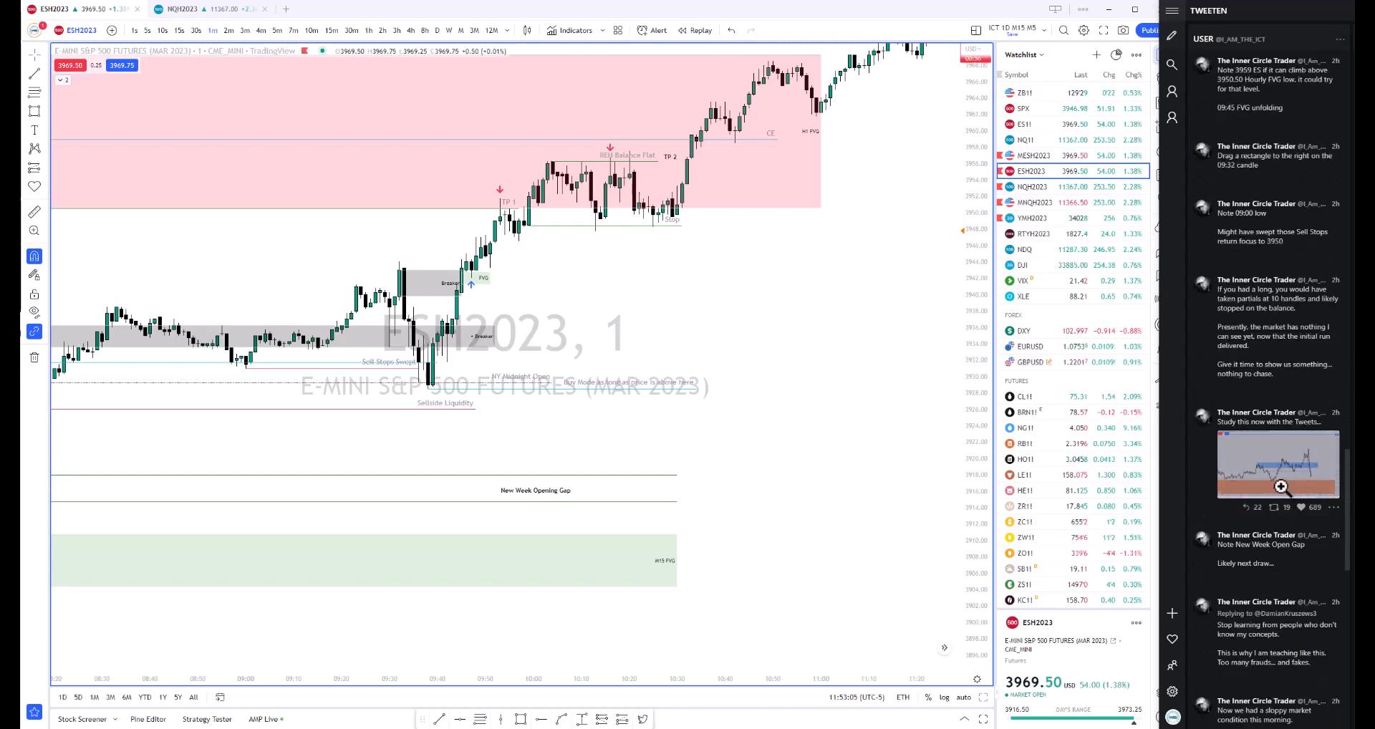
mouse_move(865, 358)
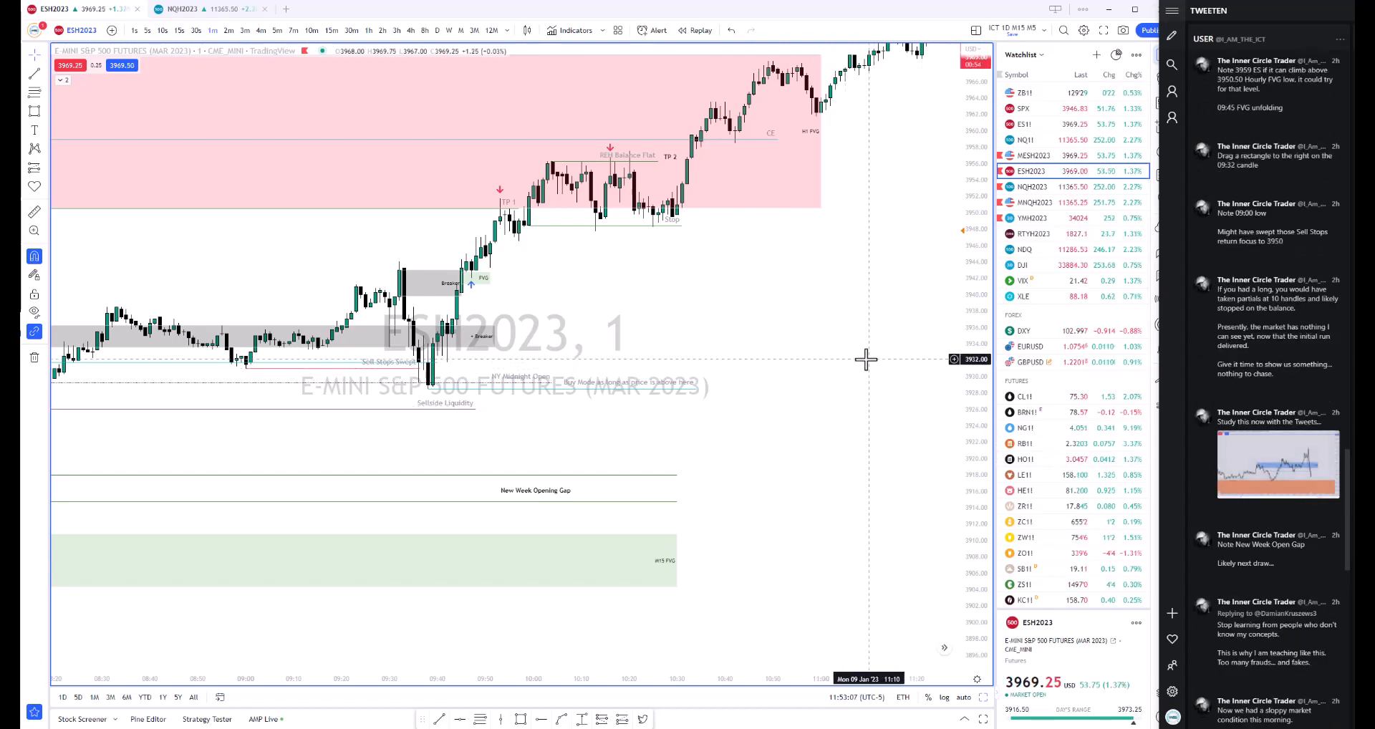